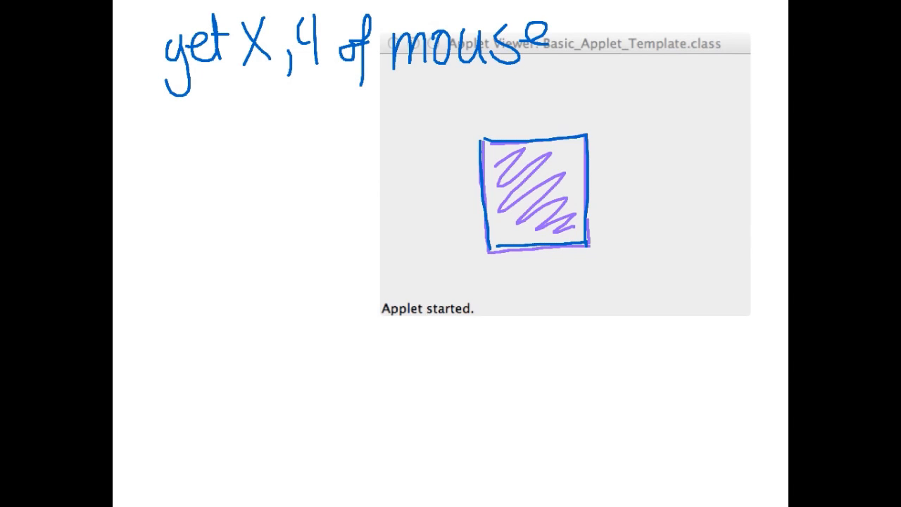
Draw arrows from the notes to the square's left and right edges.
left_click_drag(373, 226, 472, 222)
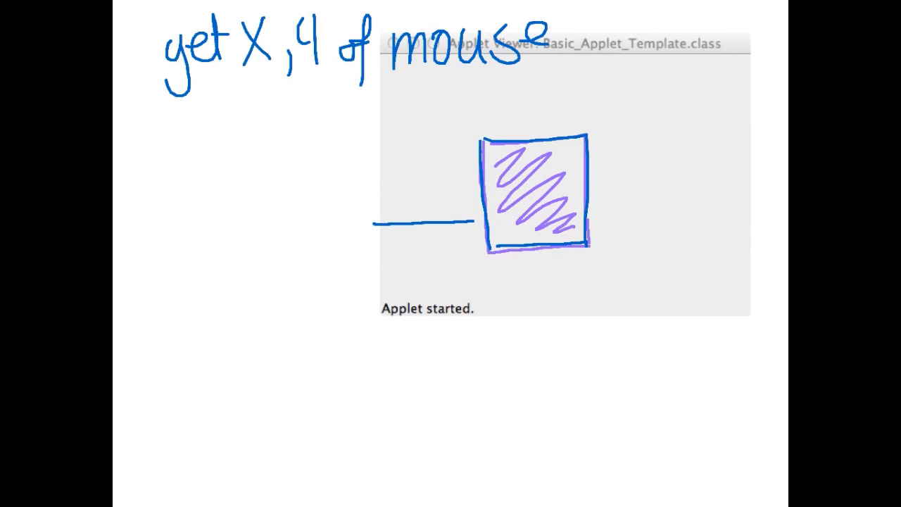
left_click_drag(451, 222, 475, 222)
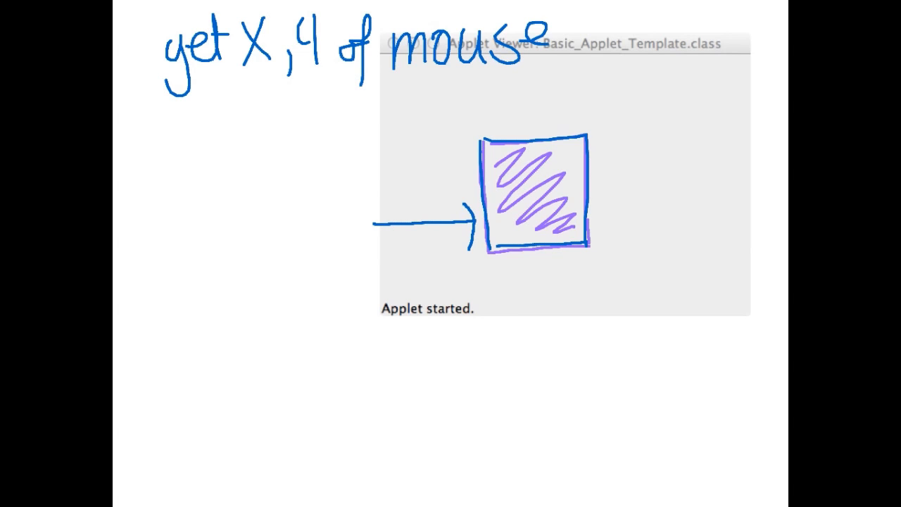
left_click_drag(384, 190, 574, 180)
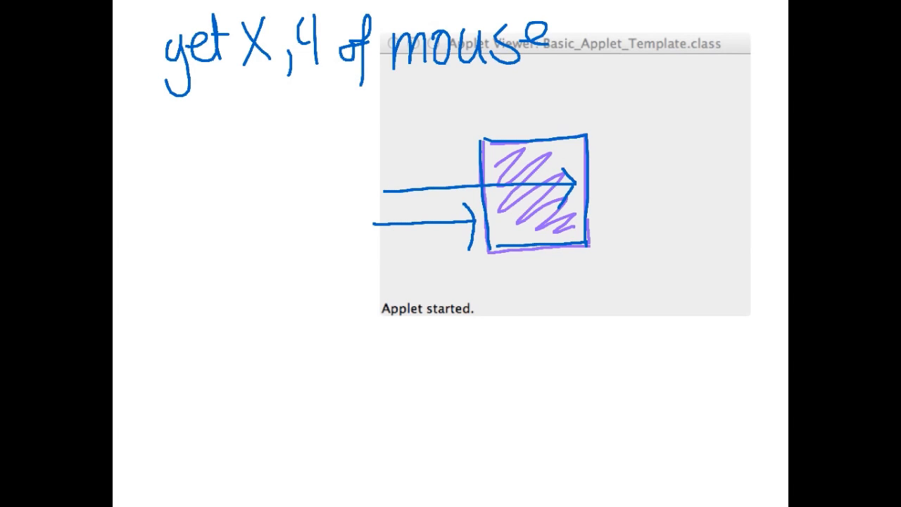
Handwrite 'x > leftedge' and 'x < rightedge' under the title.
left_click_drag(197, 141, 226, 113)
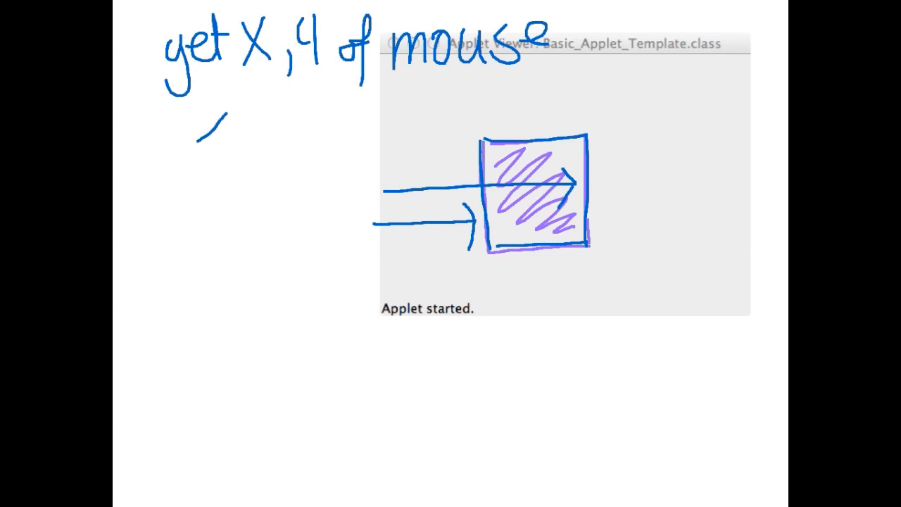
left_click_drag(201, 112, 225, 145)
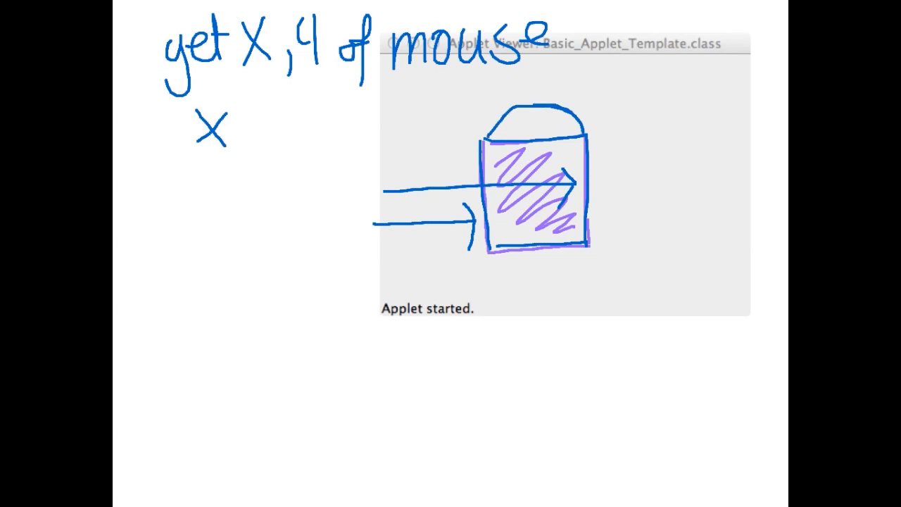
left_click_drag(243, 109, 264, 145)
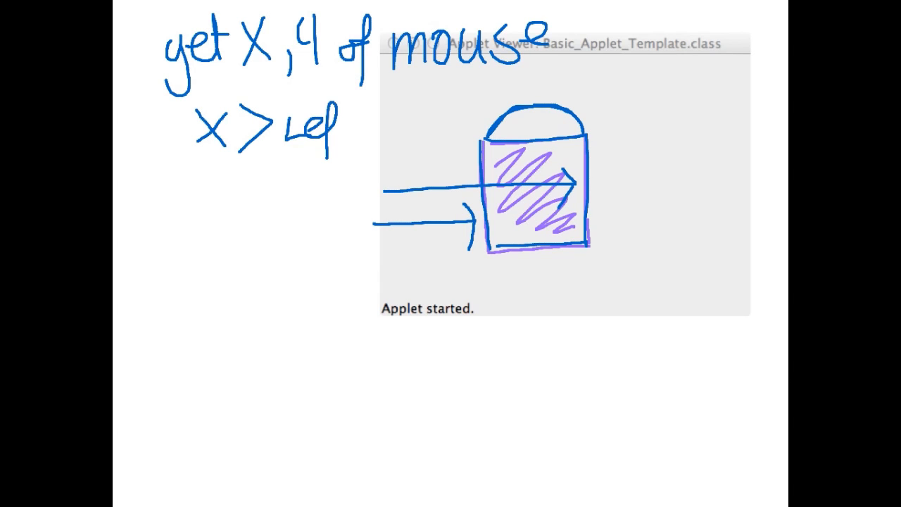
left_click_drag(338, 126, 405, 126)
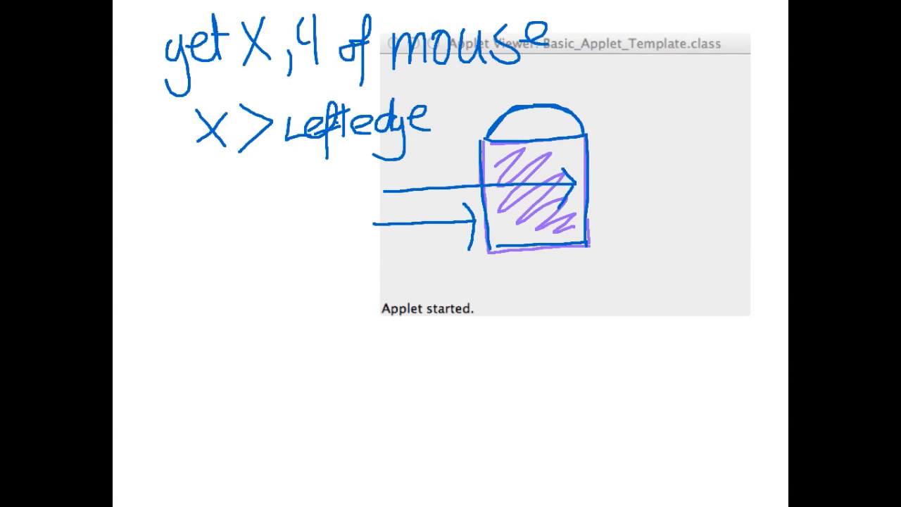
left_click_drag(190, 176, 260, 218)
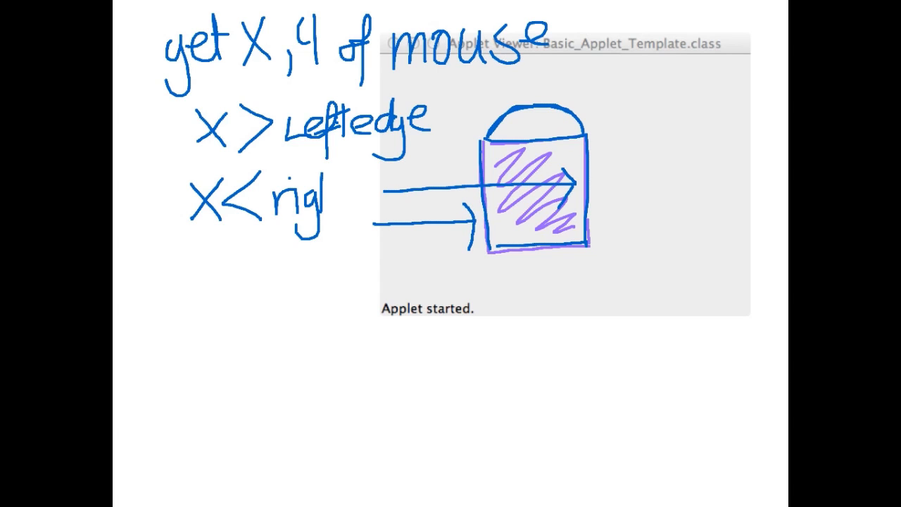
left_click_drag(317, 197, 395, 198)
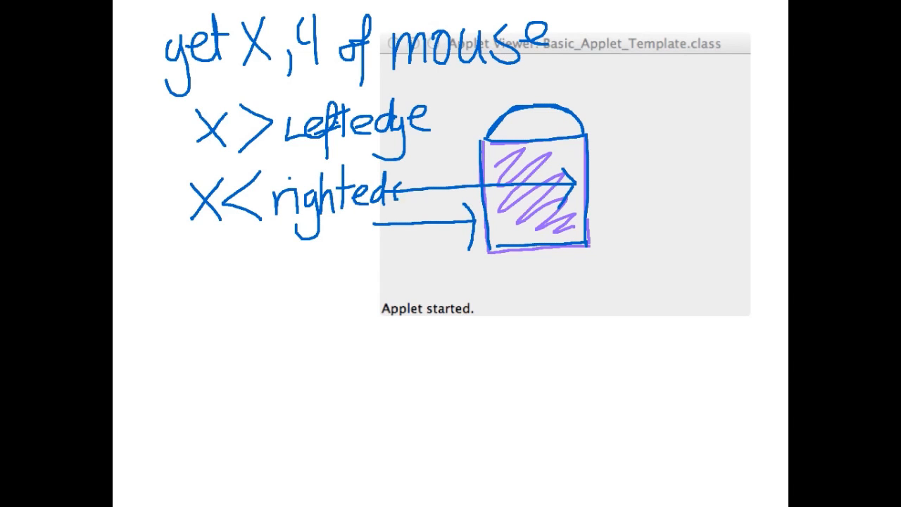
left_click_drag(395, 204, 419, 197)
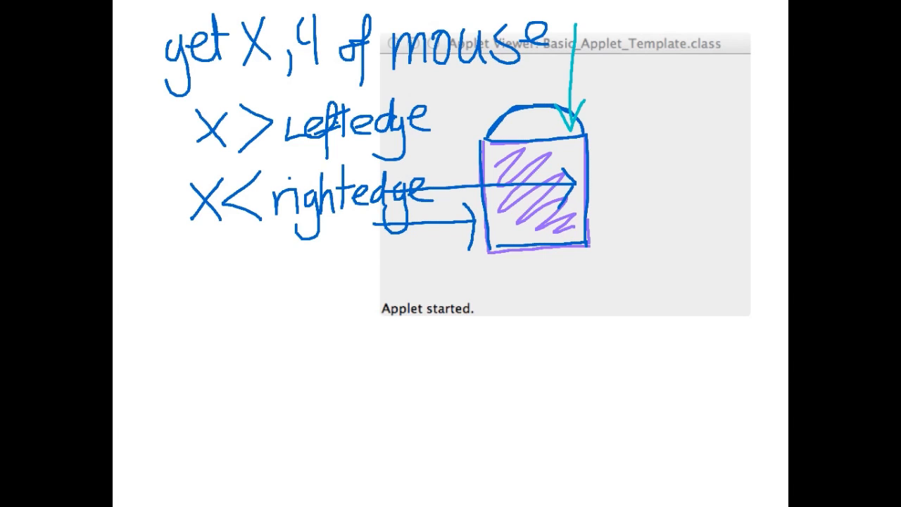
Draw a vertical arrow through the square, write 'y > top edge', and start the bottom-edge condition.
left_click_drag(548, 28, 544, 243)
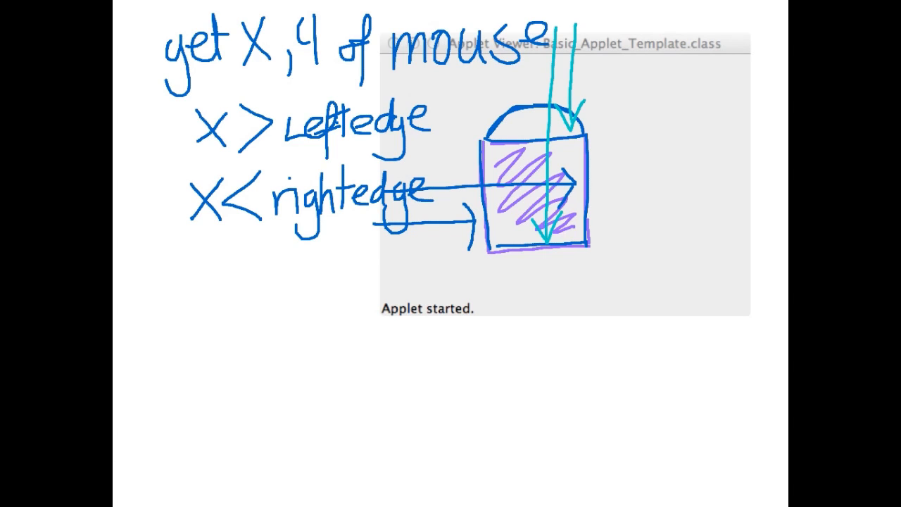
left_click_drag(176, 272, 204, 338)
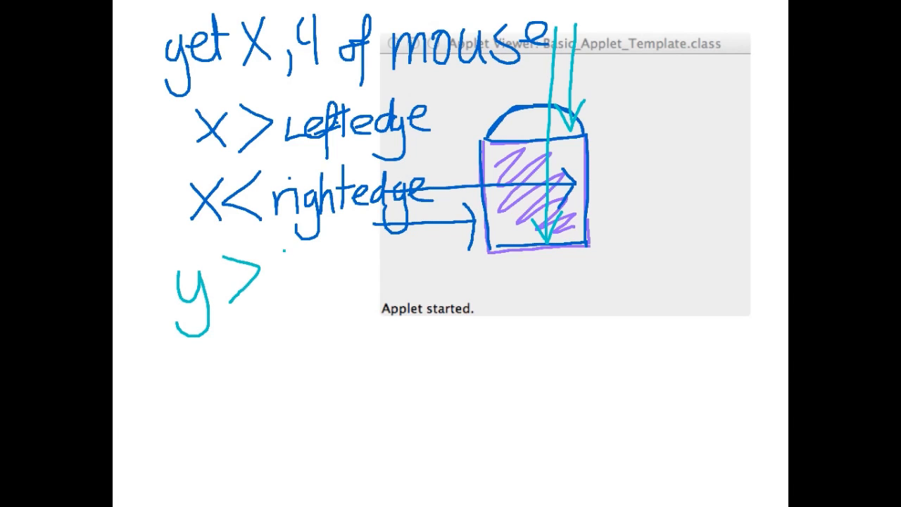
left_click_drag(275, 274, 380, 282)
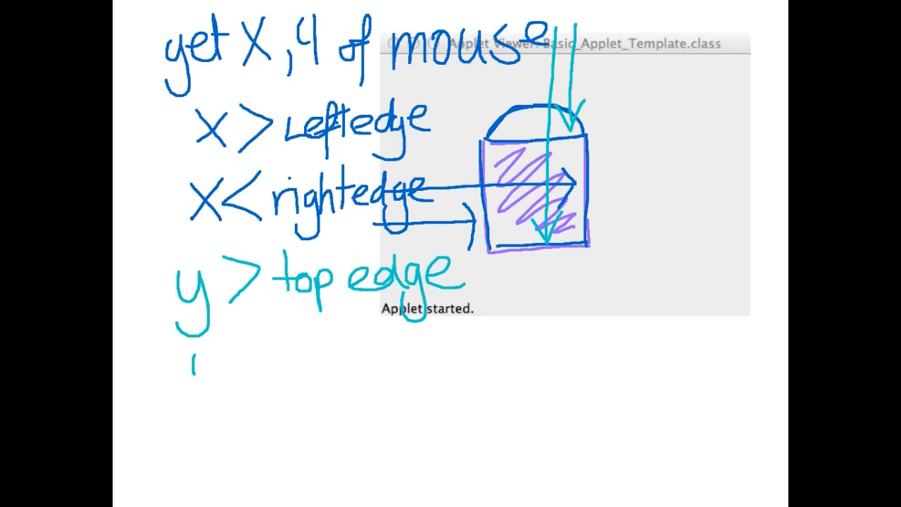
left_click_drag(190, 366, 303, 380)
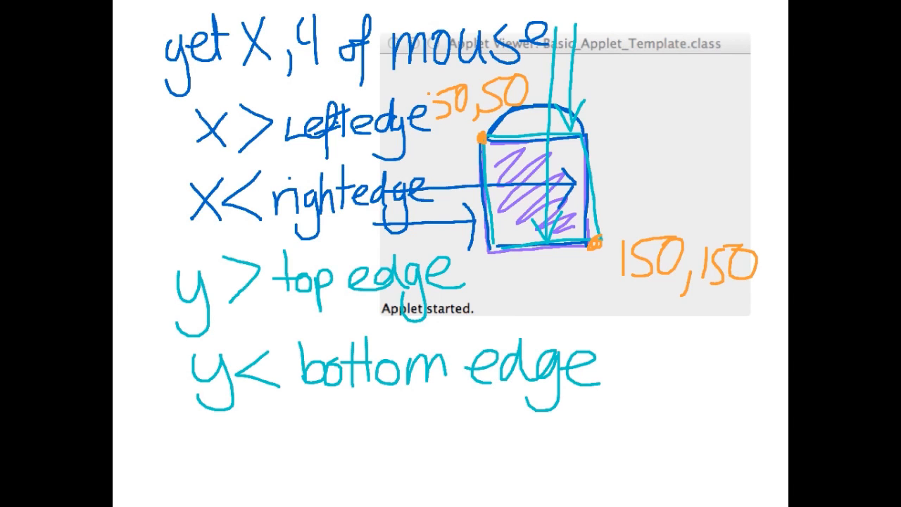
Write the if condition with the x bounds followed by '&& y'.
left_click_drag(184, 405, 190, 441)
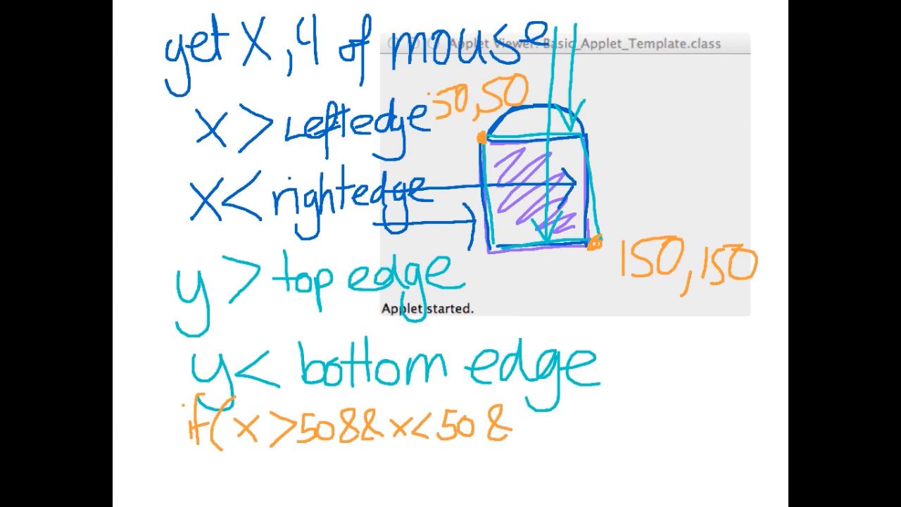
type("&& y")
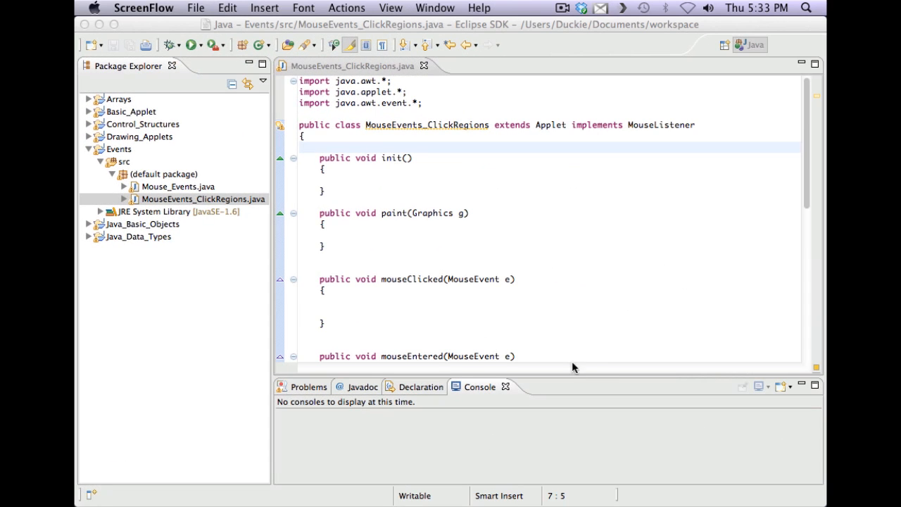
mouse_move(144, 186)
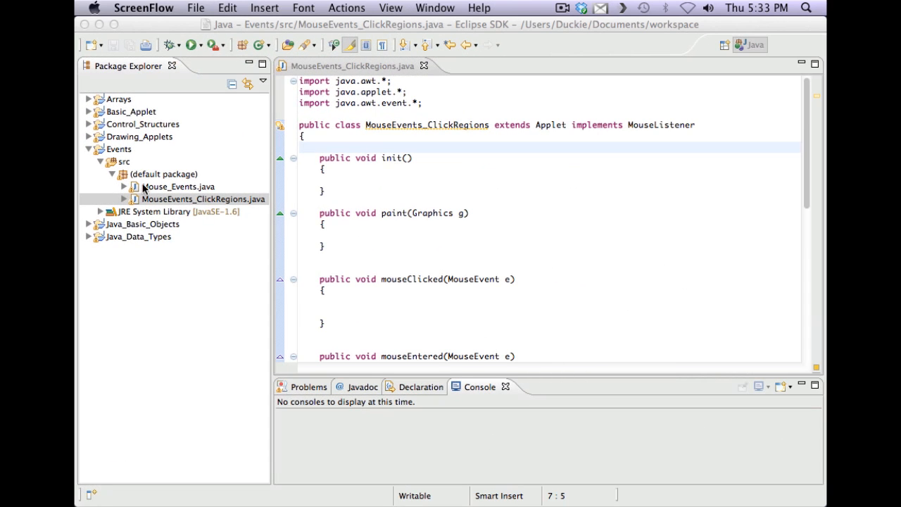
Collapse the Events project tree and widen the code editor.
left_click(203, 199)
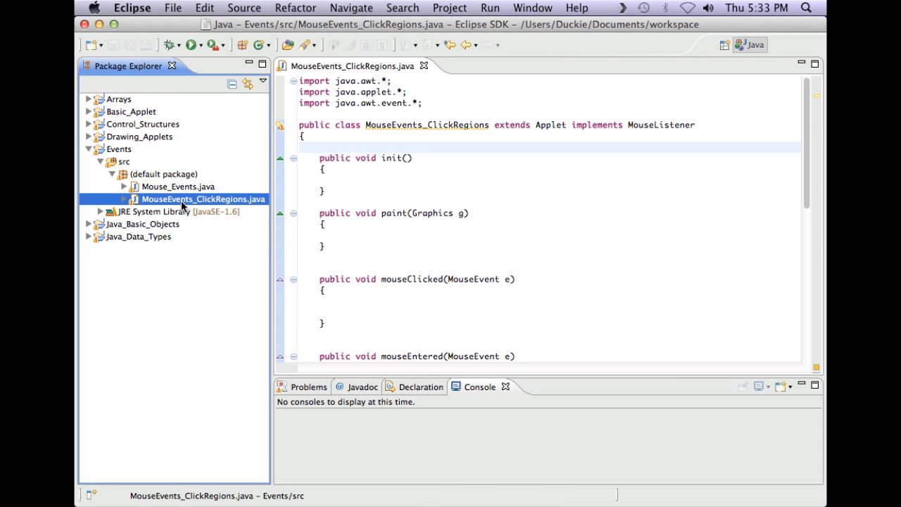
mouse_move(192, 258)
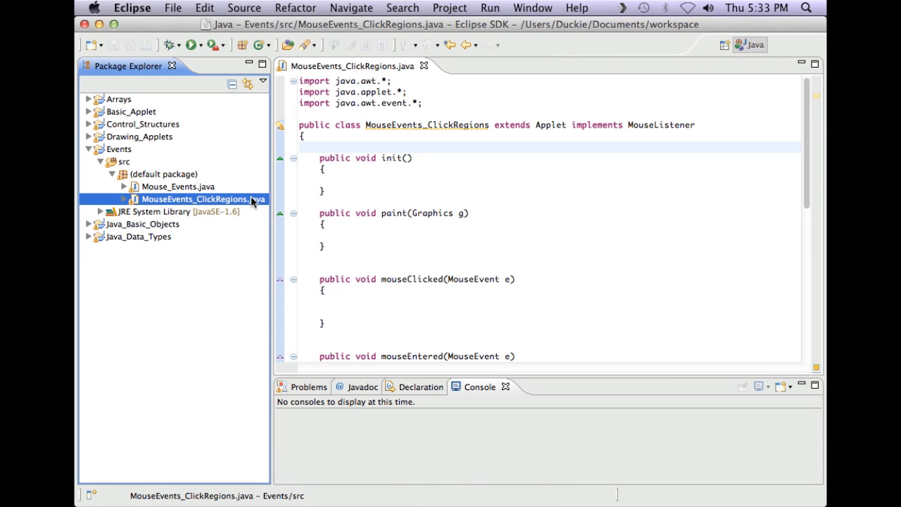
mouse_move(119, 154)
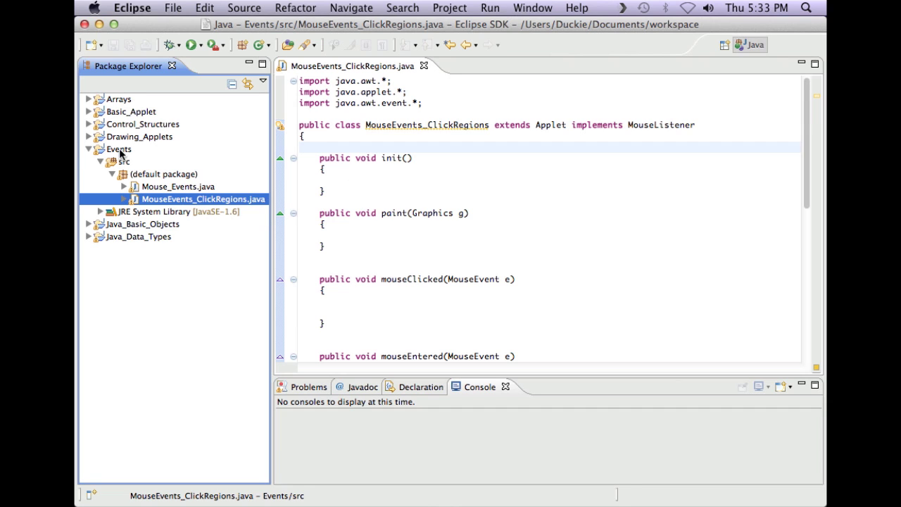
left_click(90, 148)
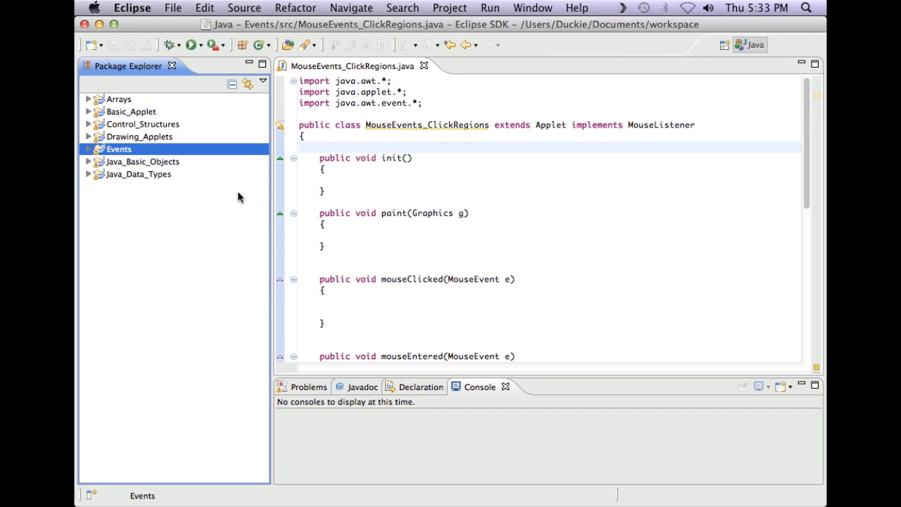
left_click_drag(270, 221, 222, 221)
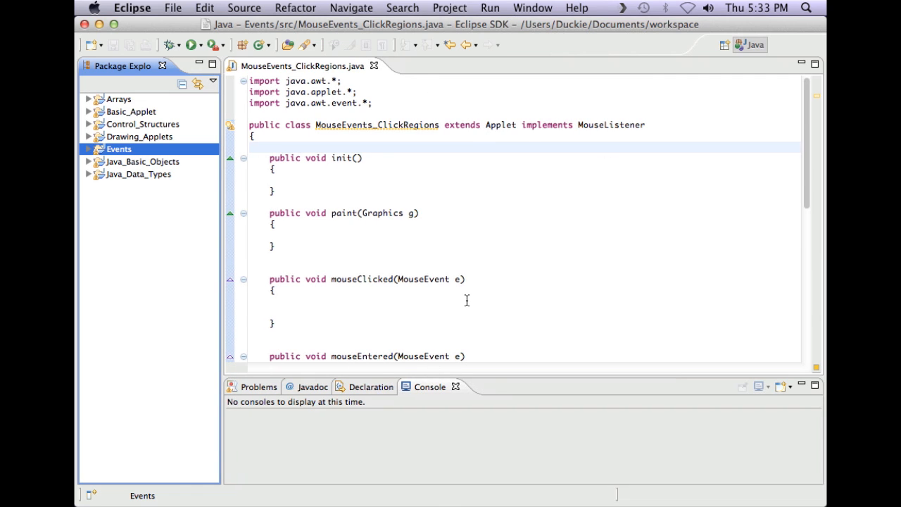
mouse_move(317, 83)
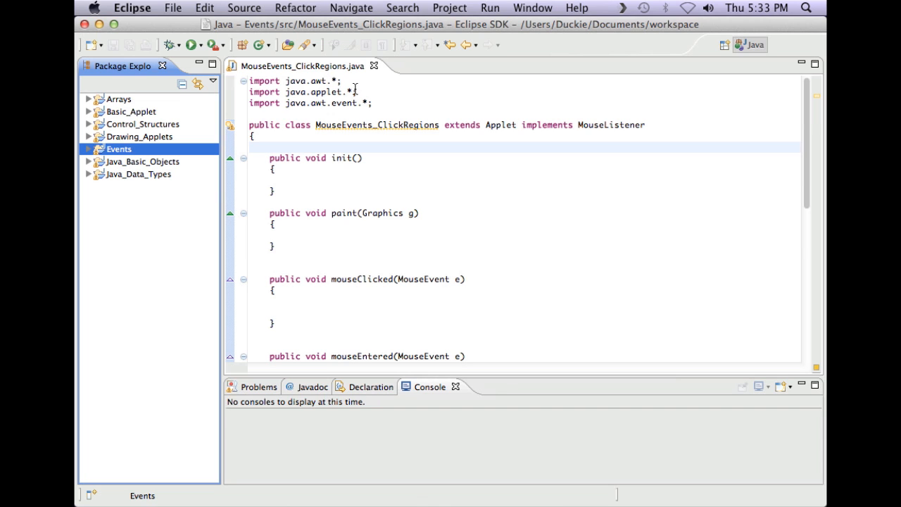
Review the java.awt.event import and the empty paint method.
left_click(294, 102)
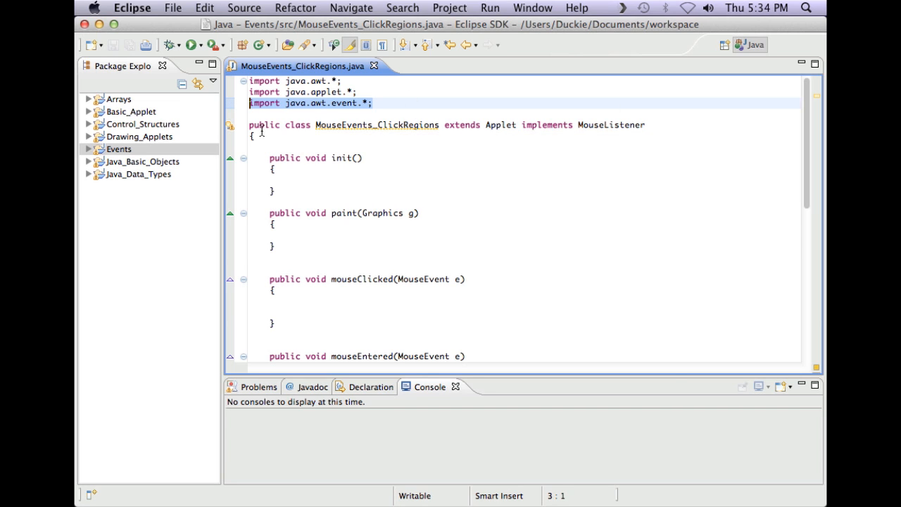
mouse_move(527, 125)
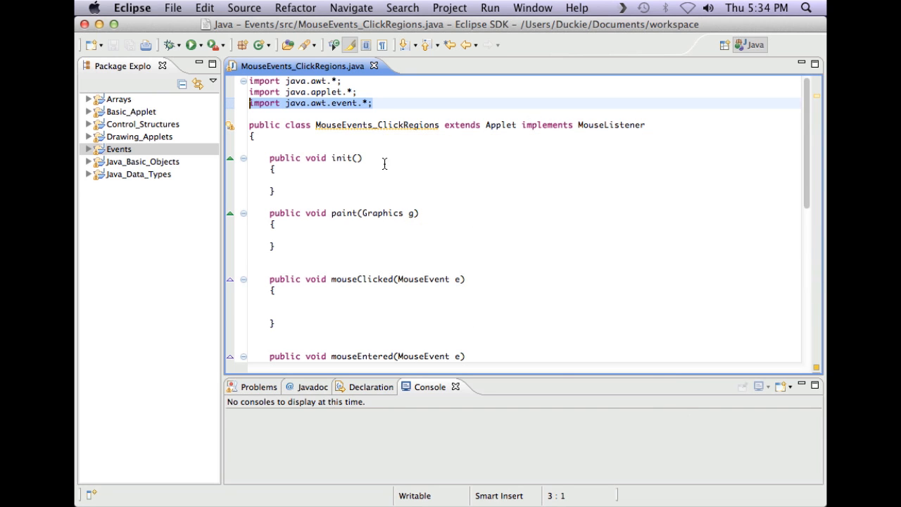
left_click(365, 158)
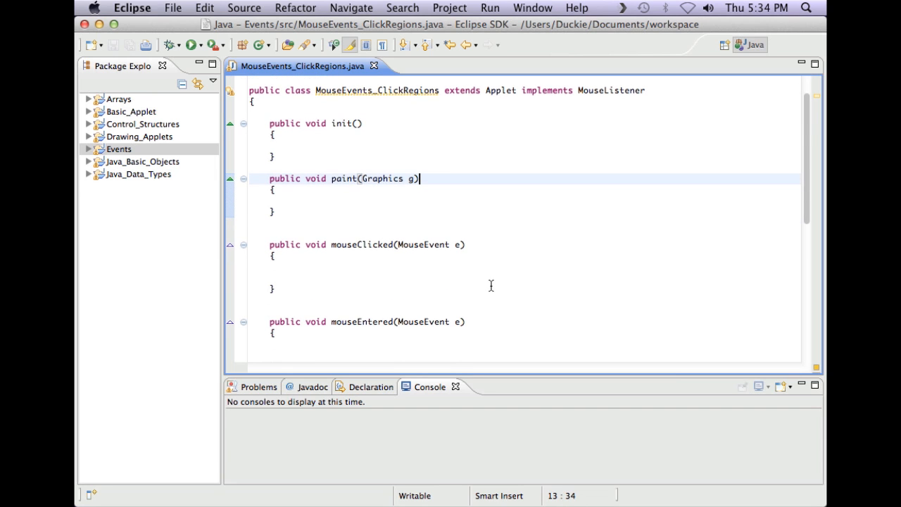
scroll("down", 3)
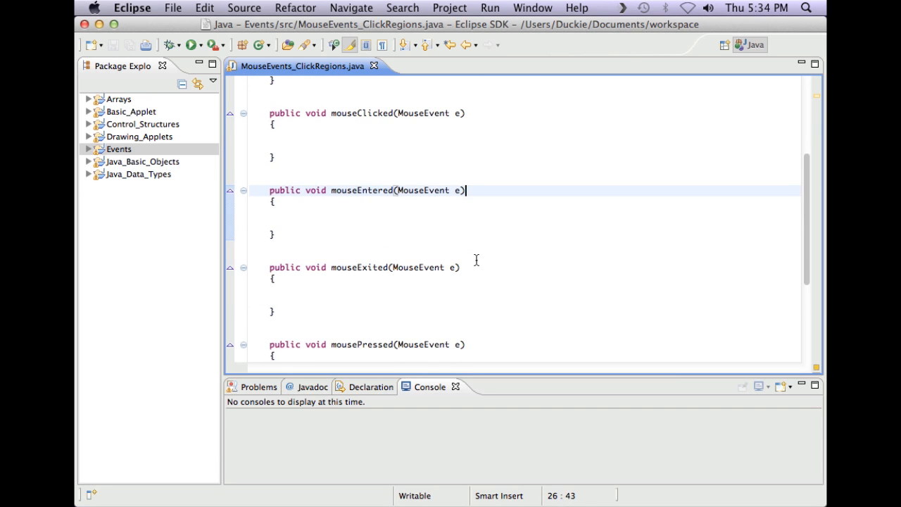
scroll("down", 3)
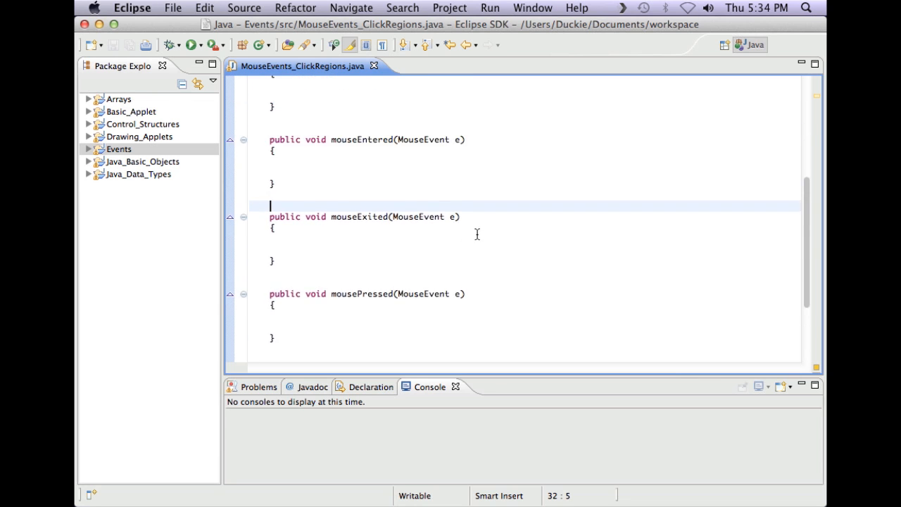
scroll("up", 3)
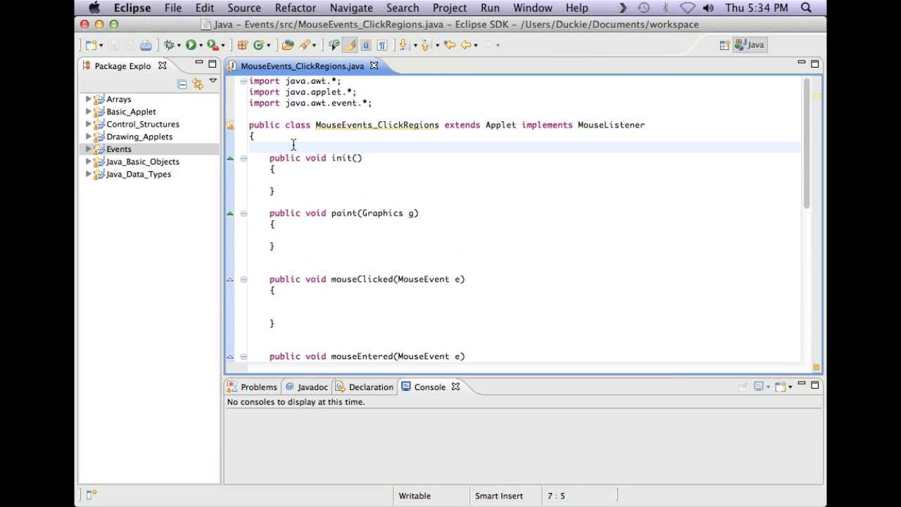
Add 'int x, y;' inside the class body and scroll through the MouseListener stubs.
key("Return")
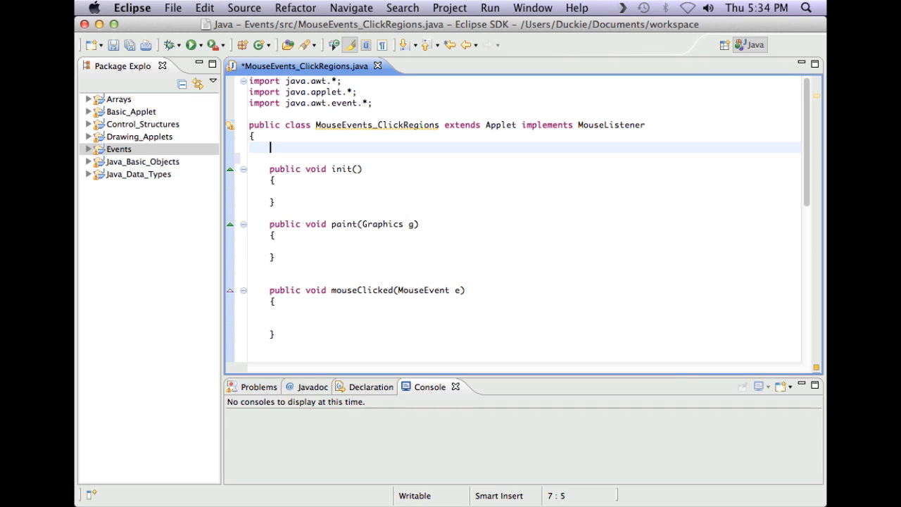
type("int")
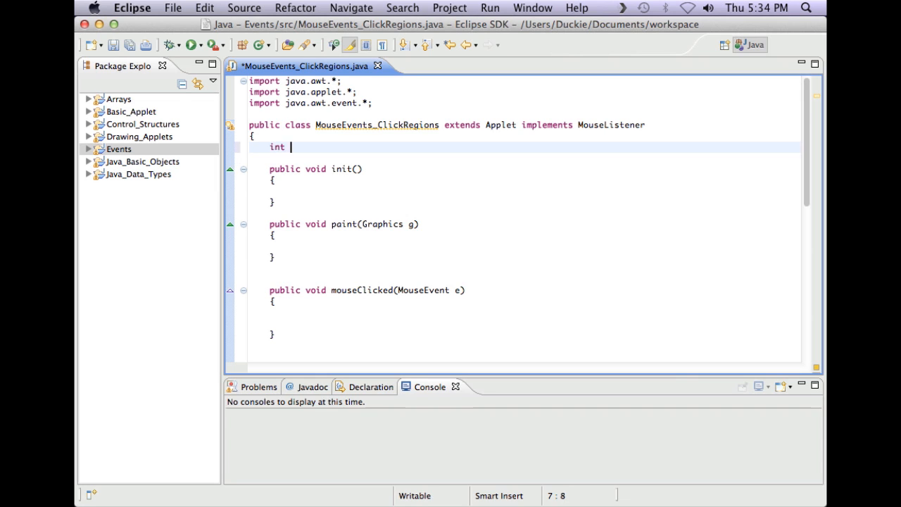
type("x, y")
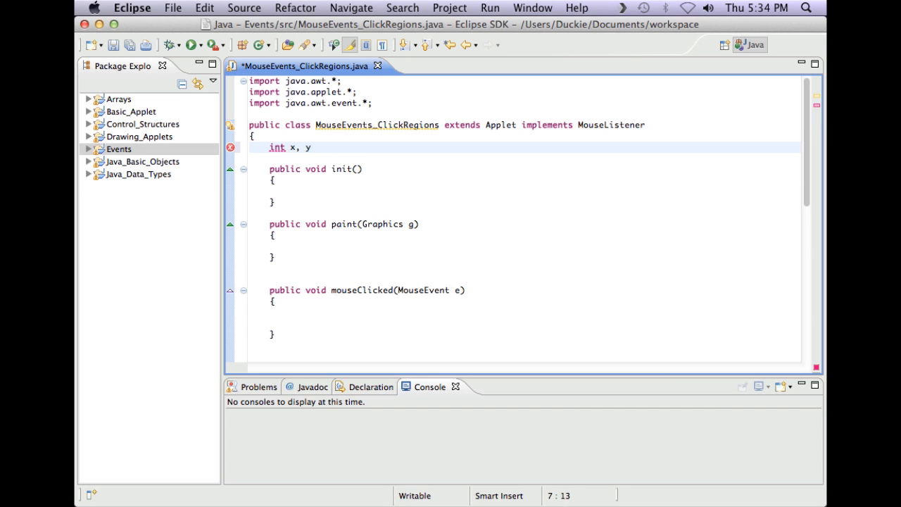
type(";")
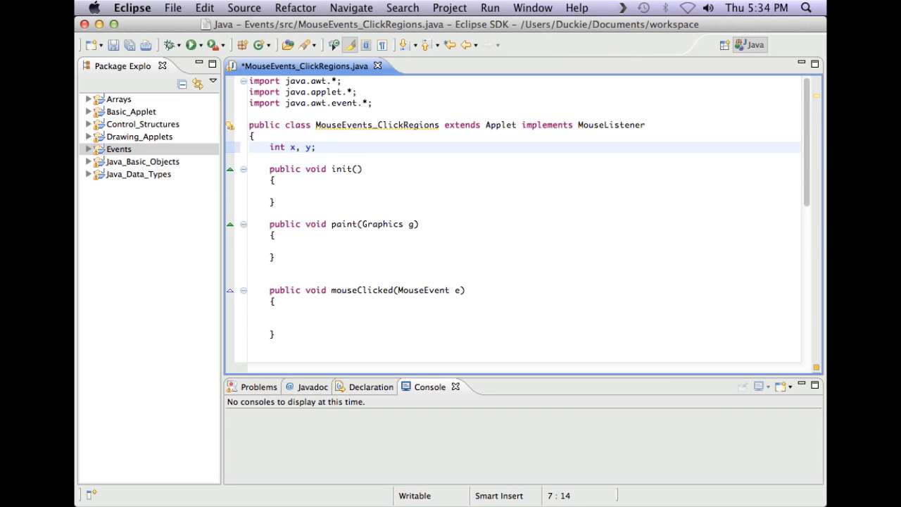
scroll("down", 3)
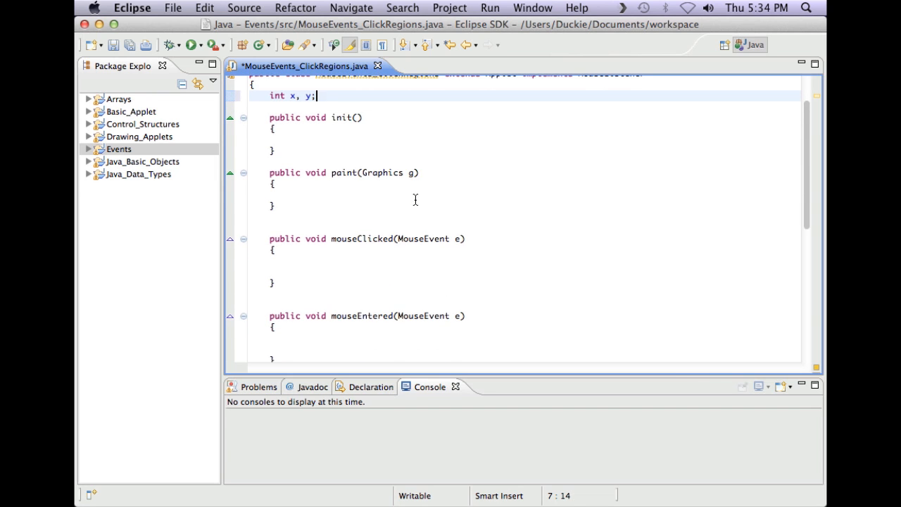
scroll("down", 3)
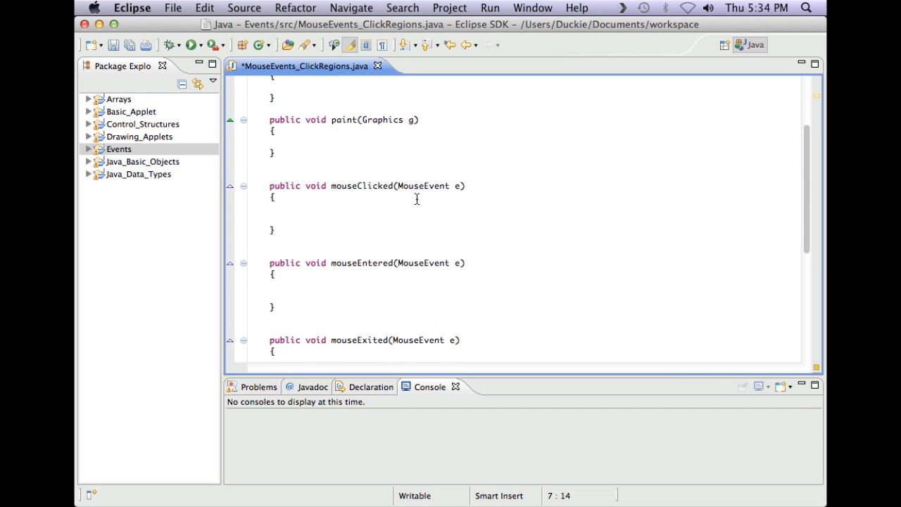
scroll("down", 3)
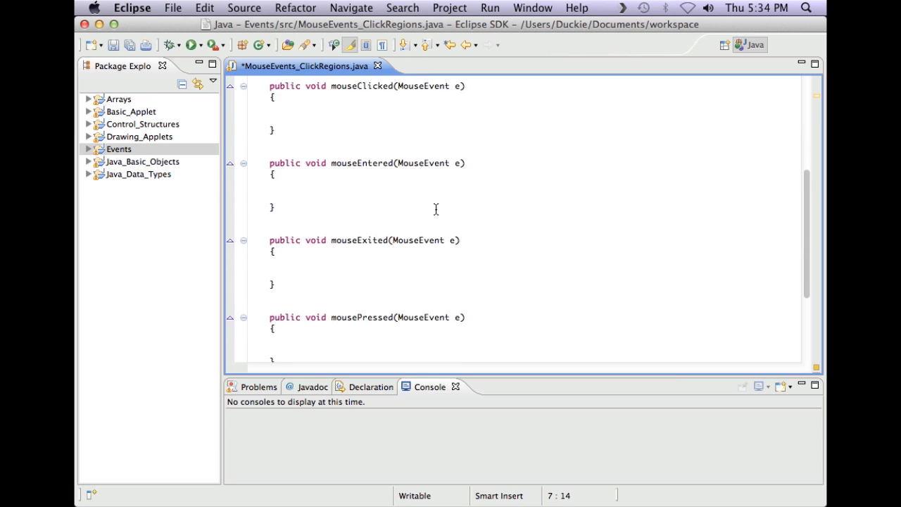
scroll("down", 3)
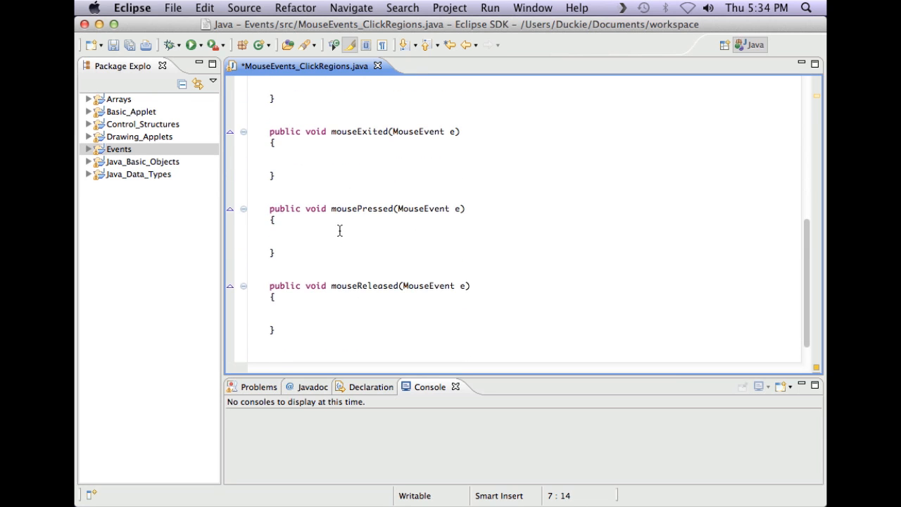
In mousePressed, assign x = e.getX() and y = e.getY(), then call repaint().
type("x")
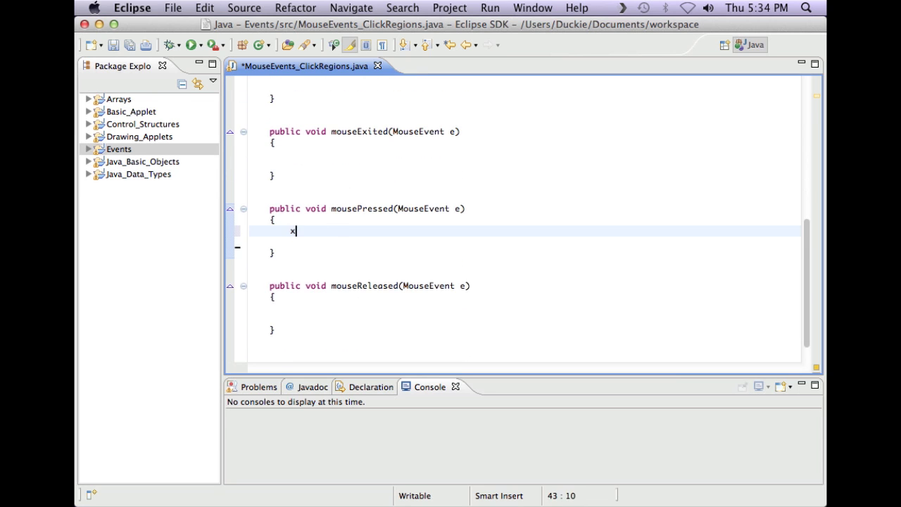
type("=e")
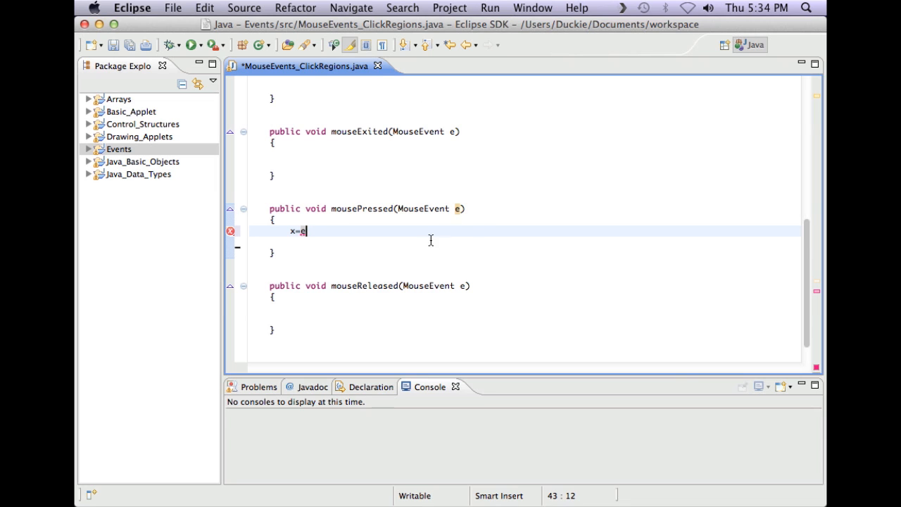
left_click(459, 209)
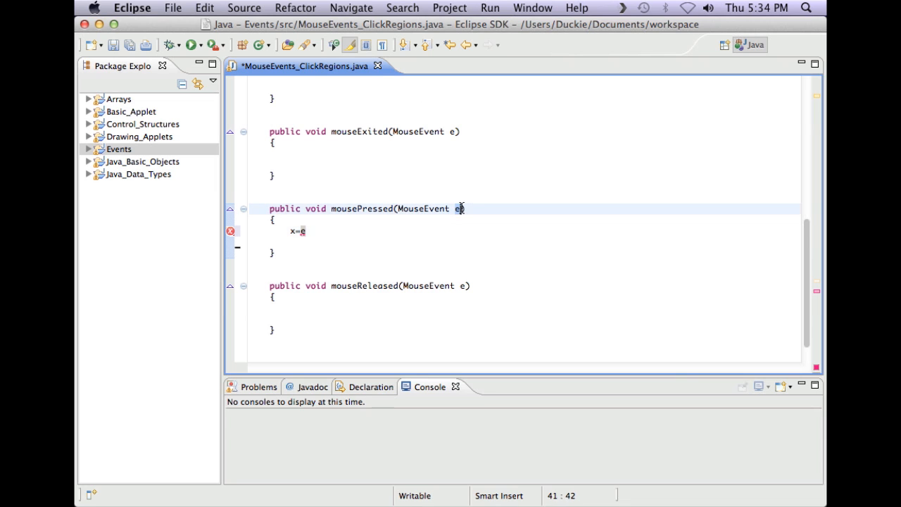
type(".")
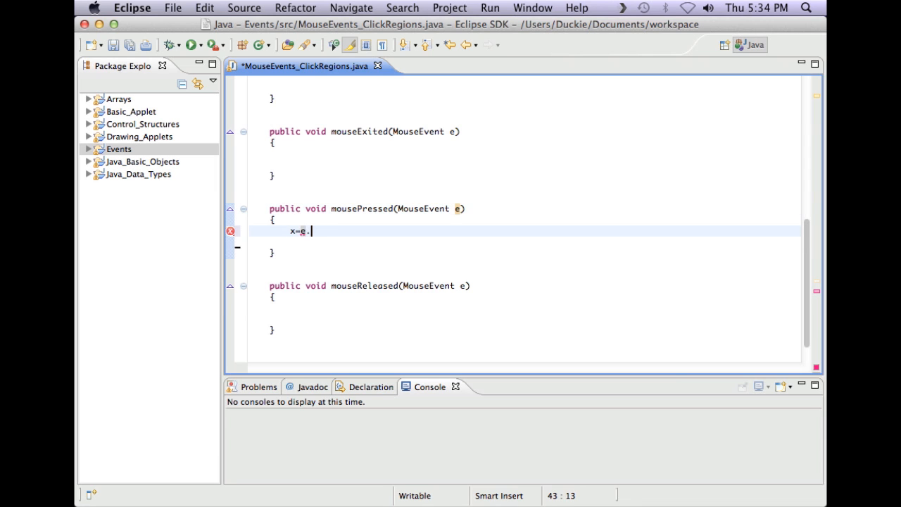
type("getX();")
type("y")
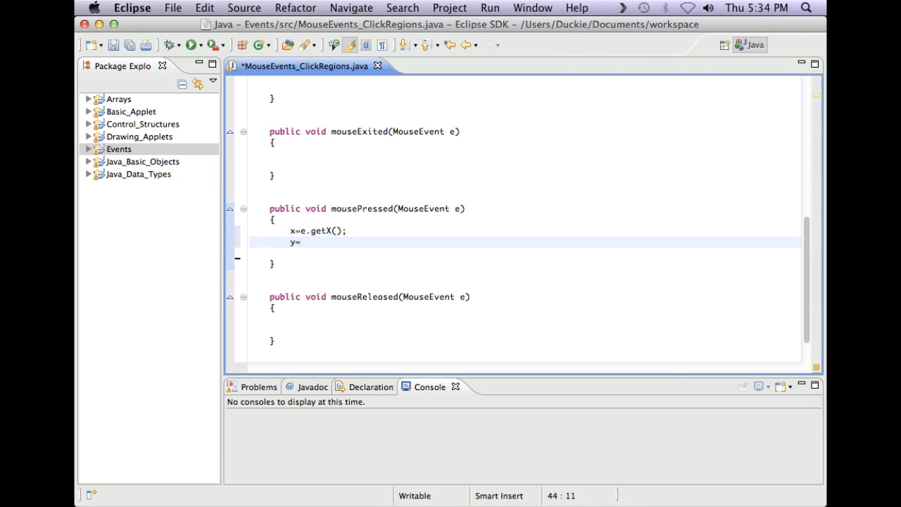
type("=e.getY")
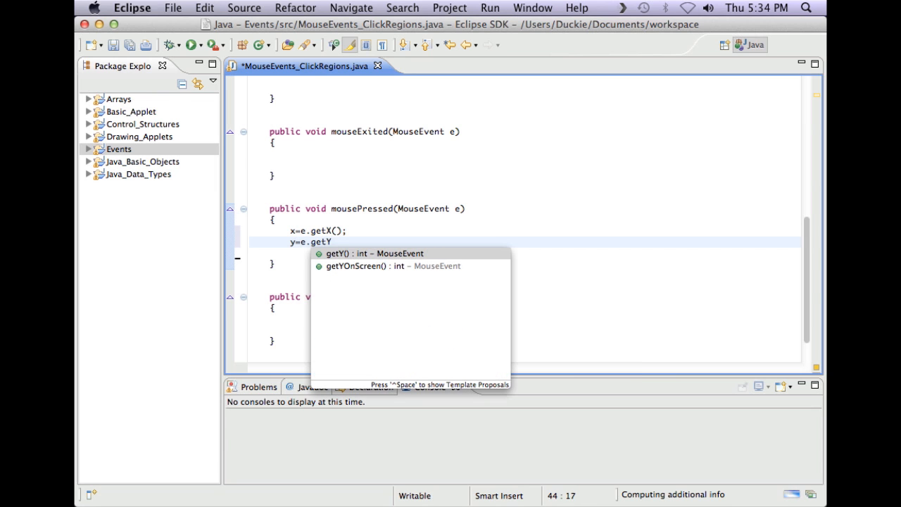
left_click(373, 253)
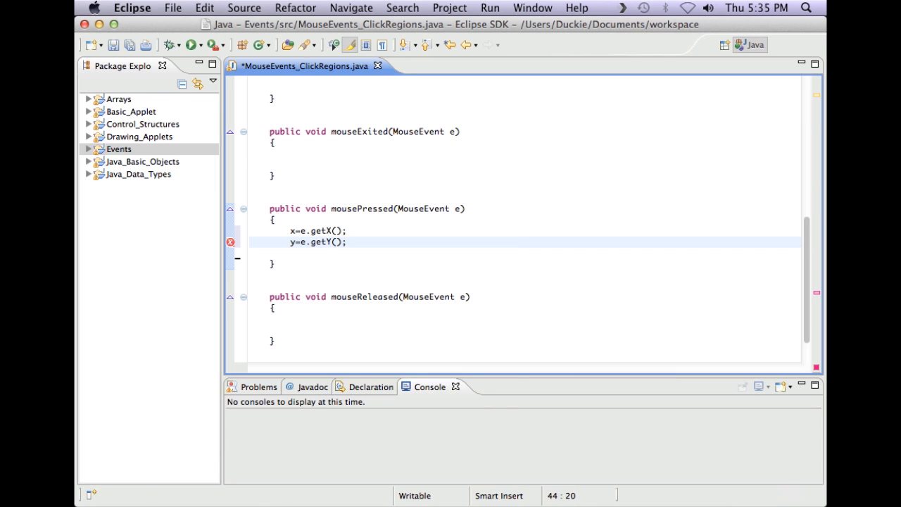
key("Return")
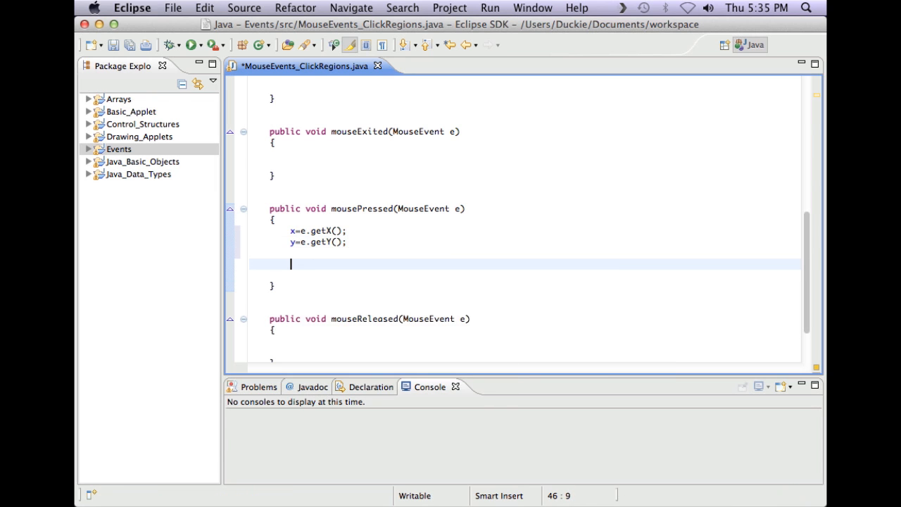
type("repaint()")
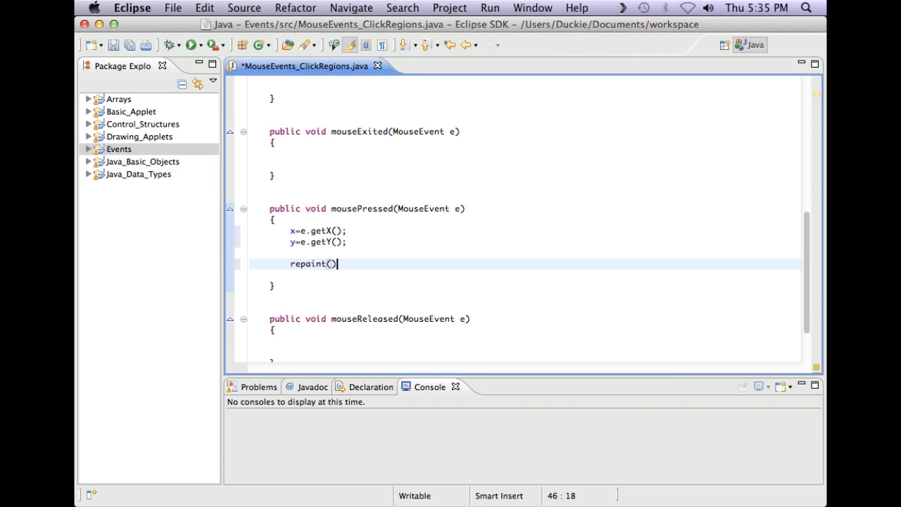
type(";")
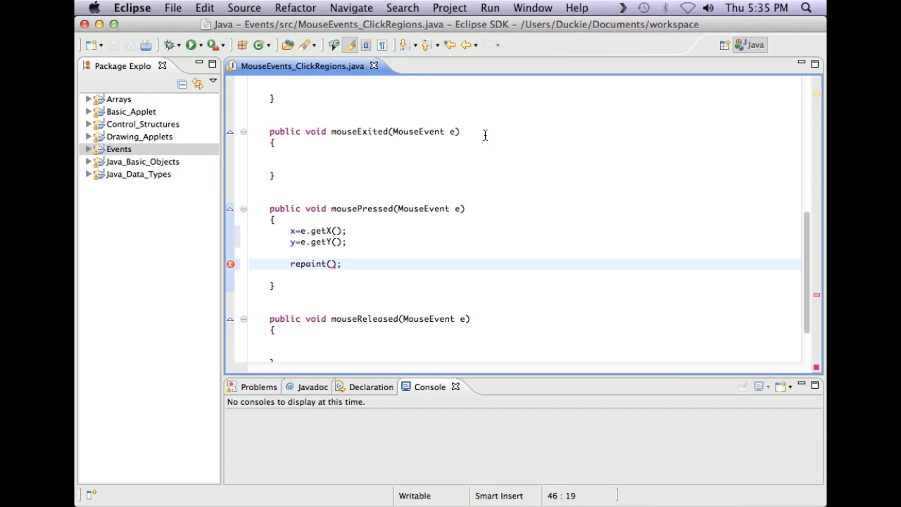
Add g.drawRect(50, 50, 100, 100) to the paint method.
scroll("up", 3)
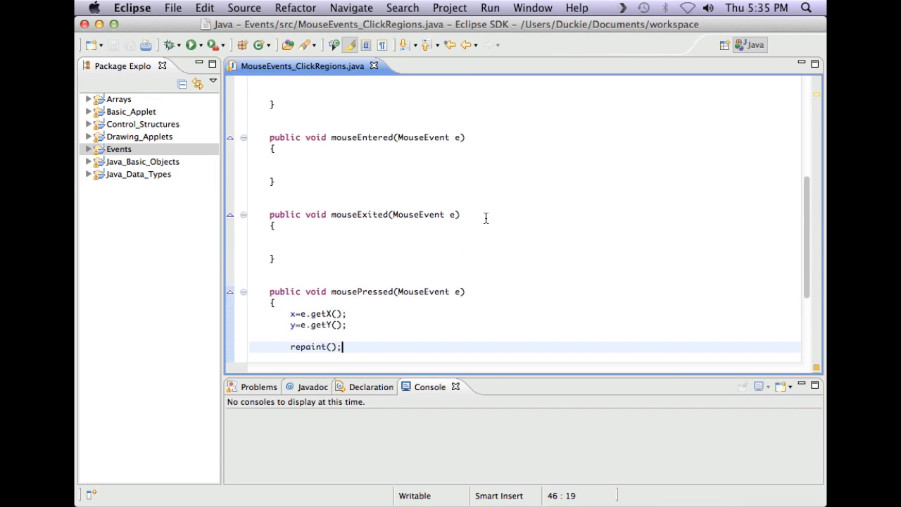
scroll("up", 3)
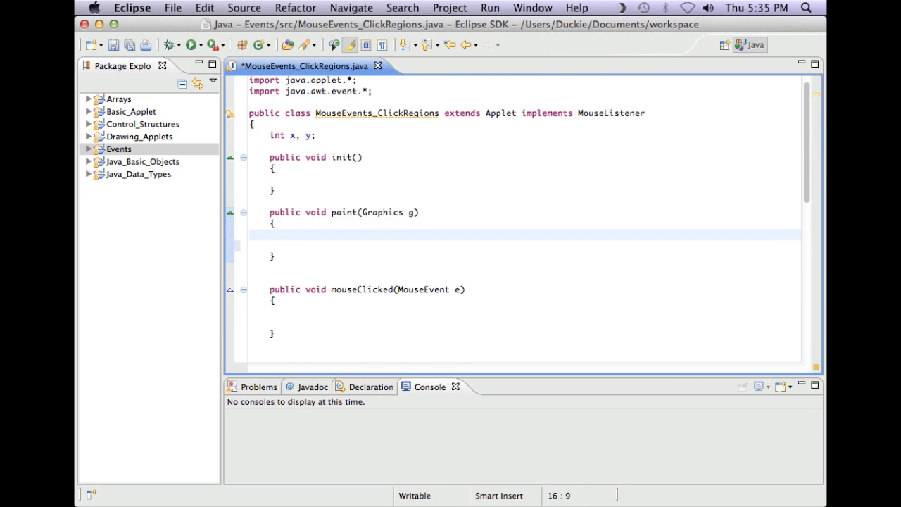
type("g.draw")
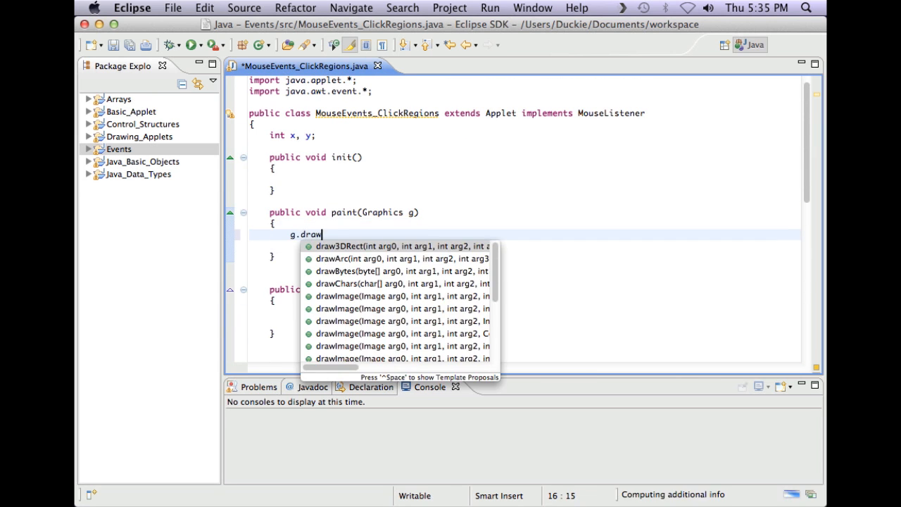
type("Rect(50, arg1, arg2, arg3")
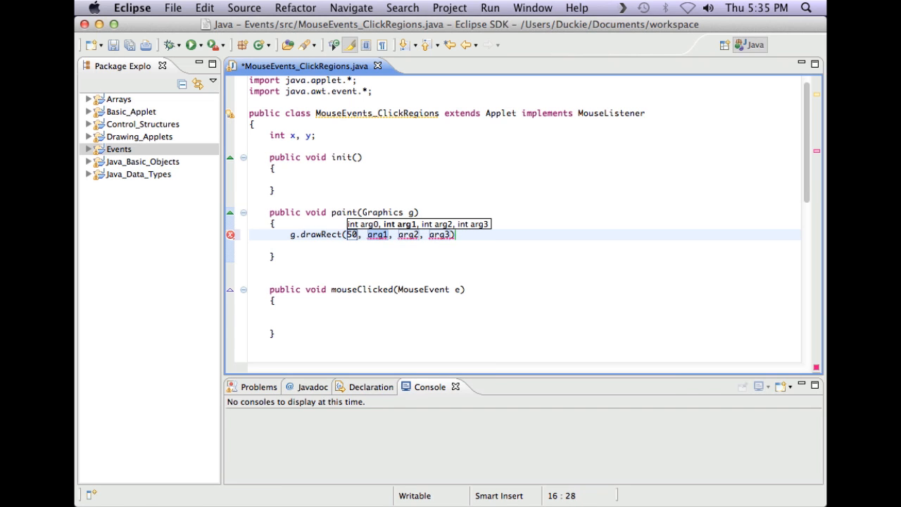
type("50")
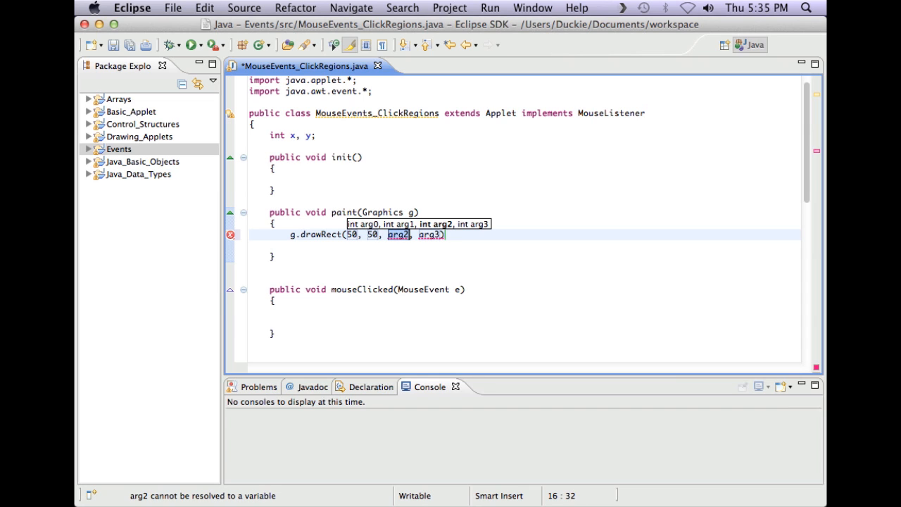
type("100")
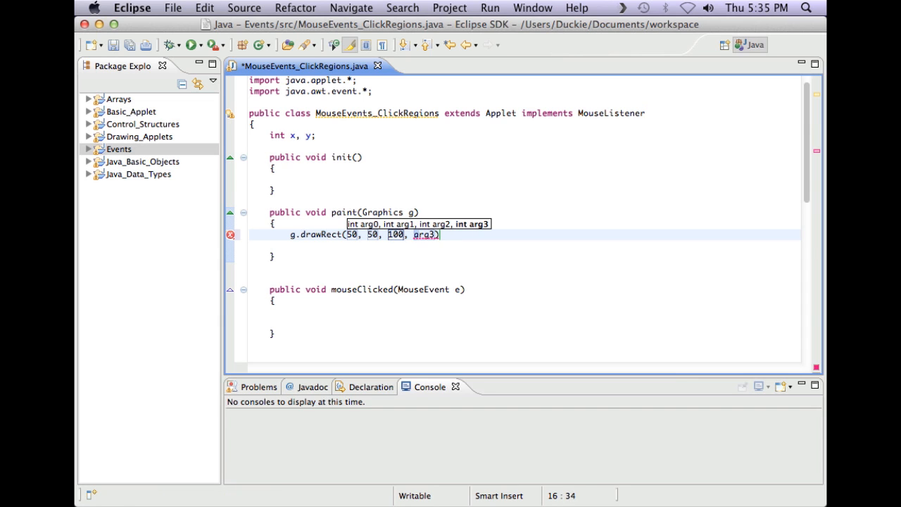
type("100")
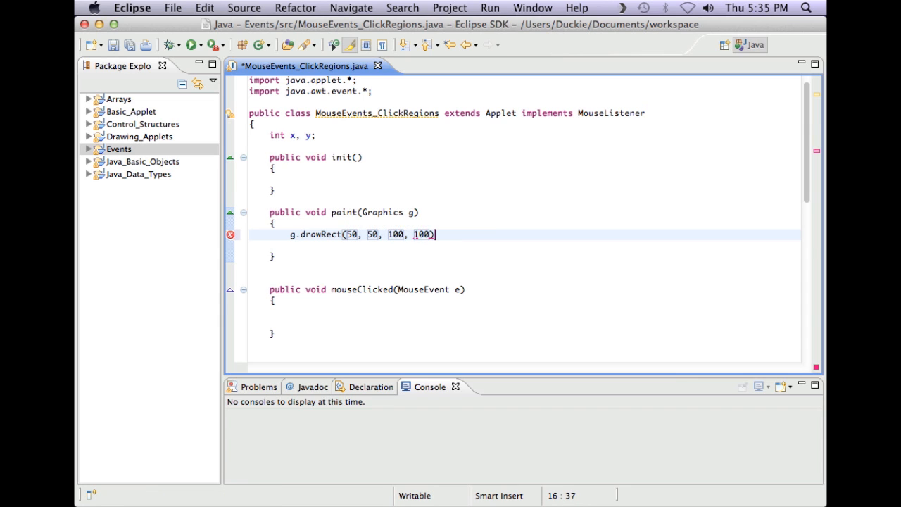
type(";")
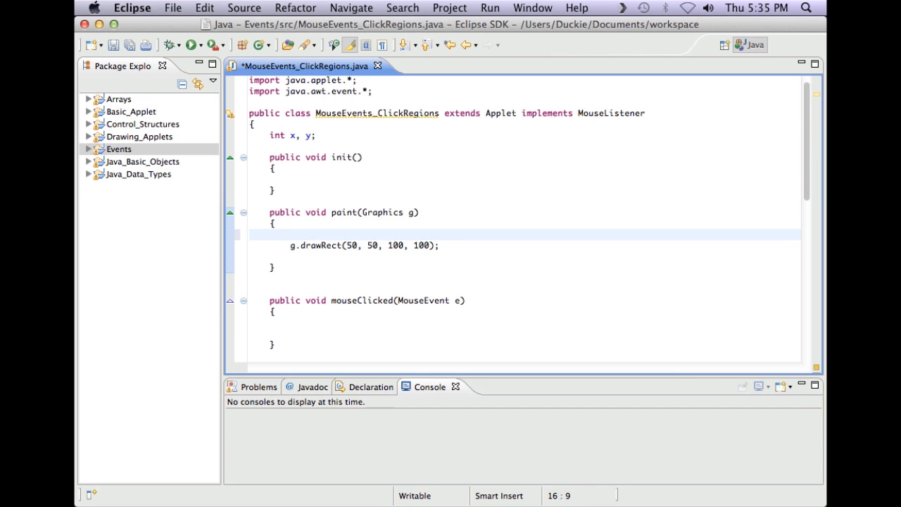
Set the graphics colour to Color.black before drawing the square.
type("g.setColor(c")
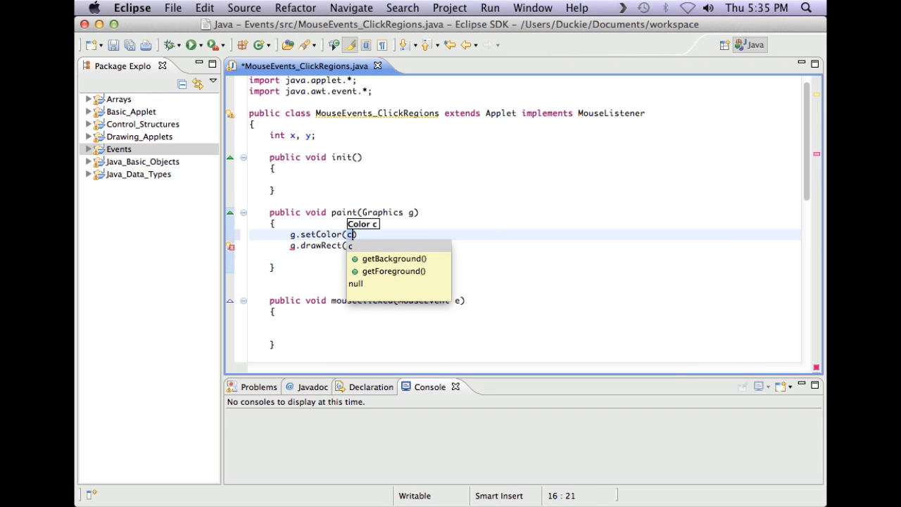
type("Color.re")
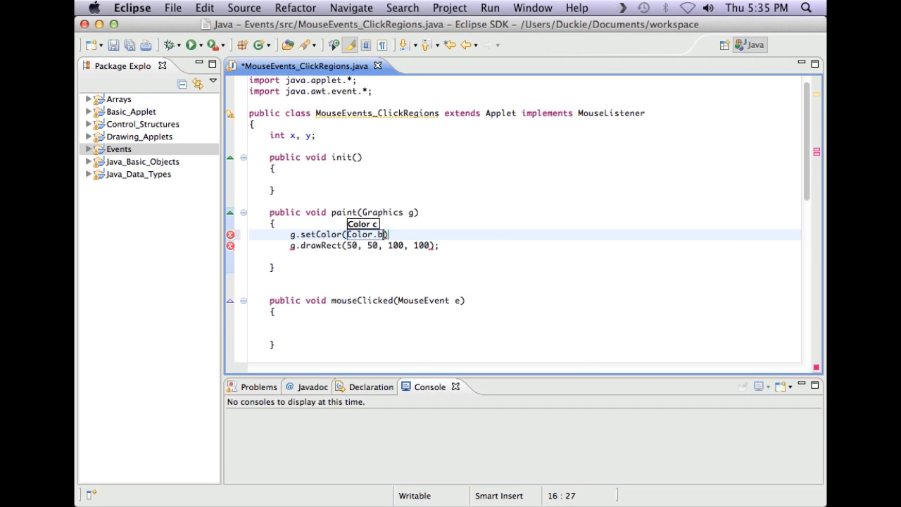
type("lac")
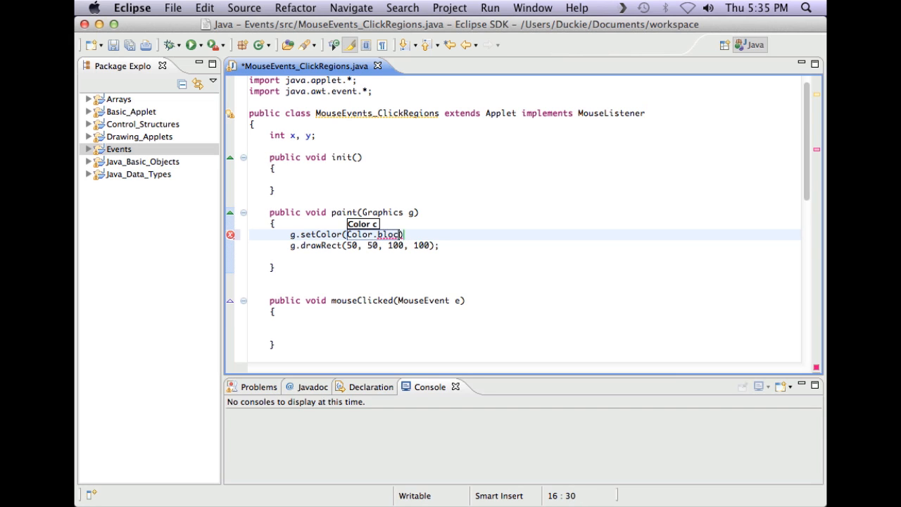
type(")")
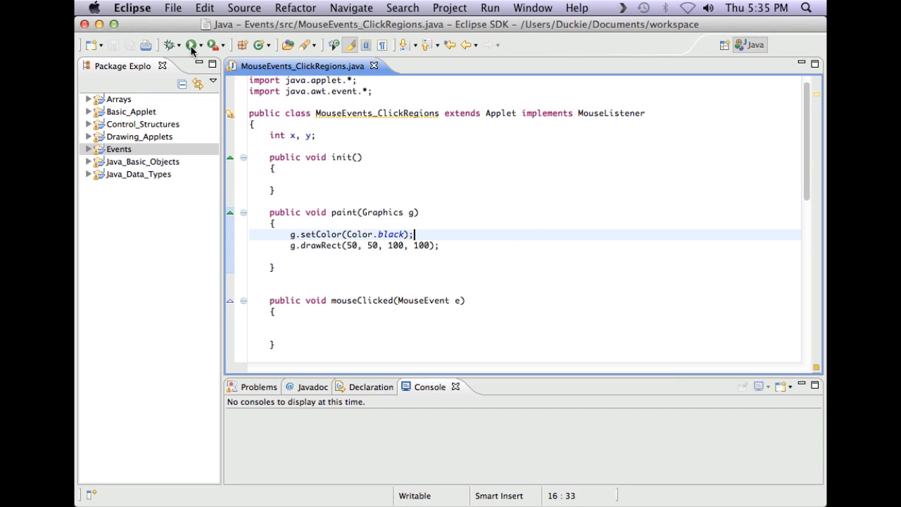
Run the applet in AppletViewer, click around the square, then close it.
left_click(188, 44)
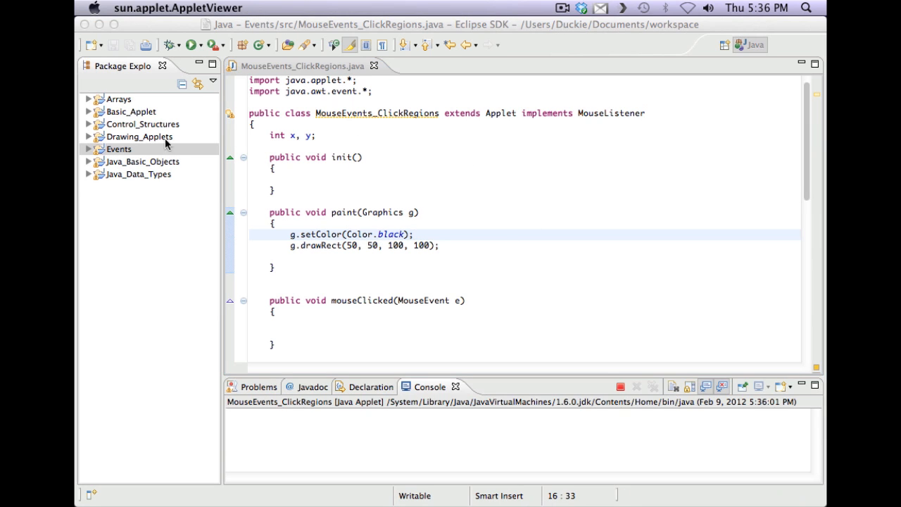
left_click(171, 44)
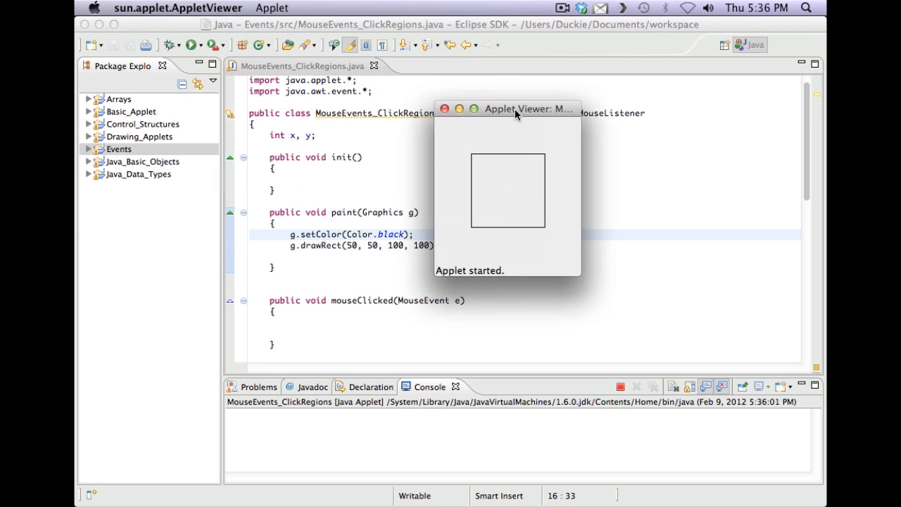
left_click_drag(518, 108, 592, 114)
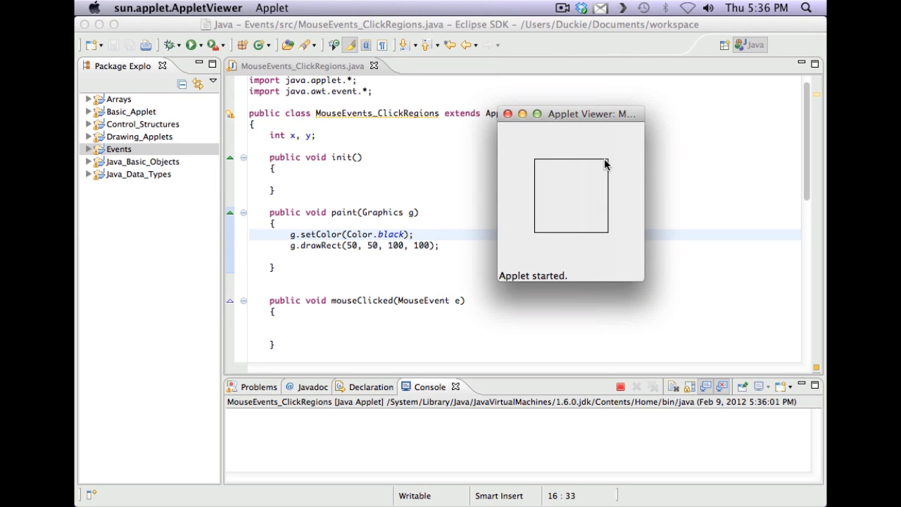
mouse_move(564, 203)
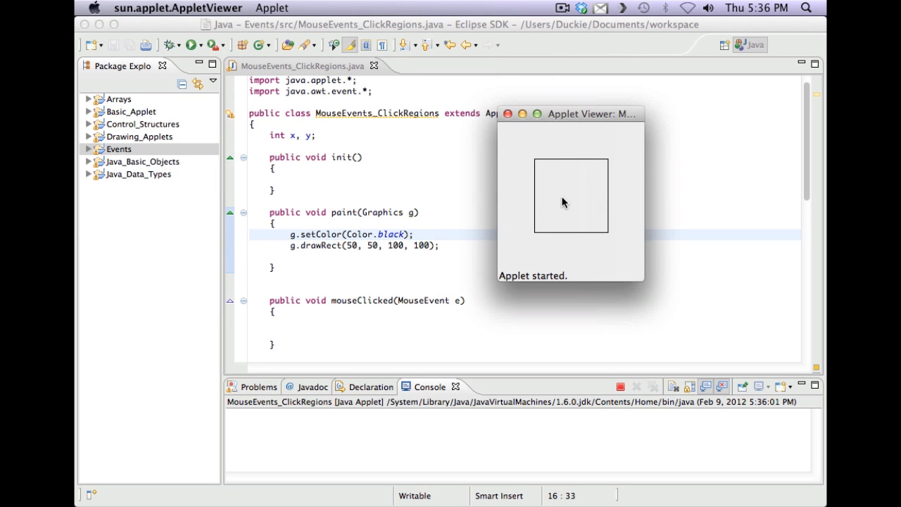
mouse_move(564, 189)
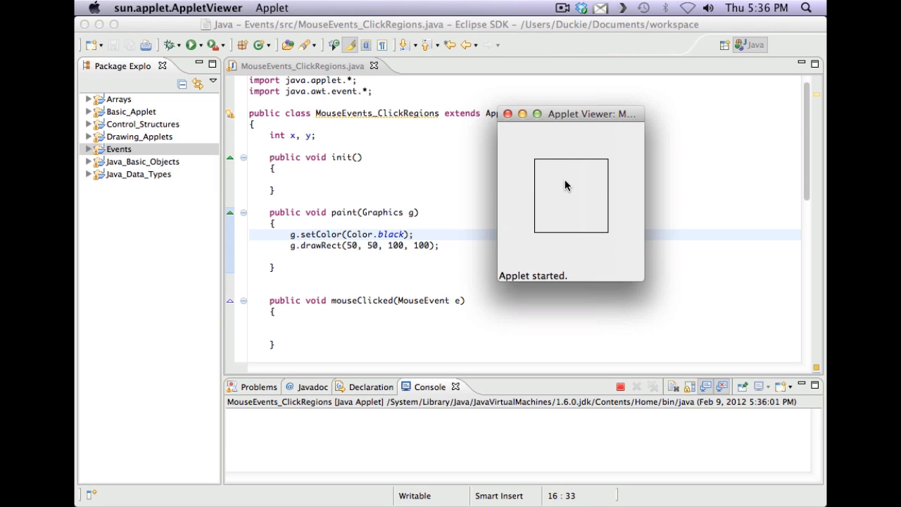
mouse_move(557, 243)
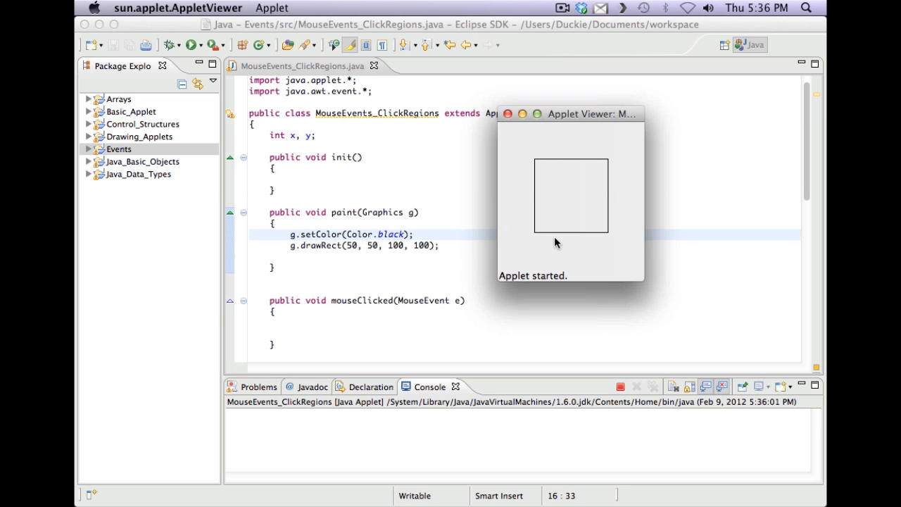
mouse_move(542, 213)
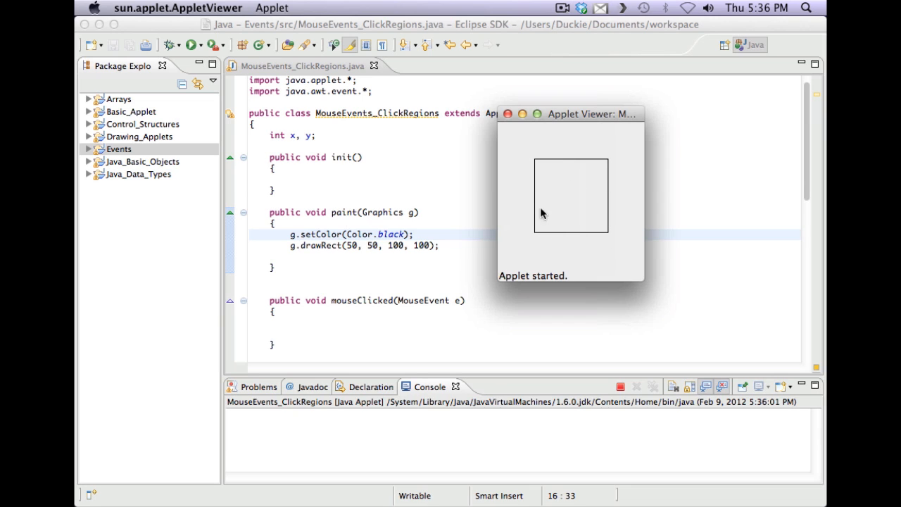
mouse_move(608, 259)
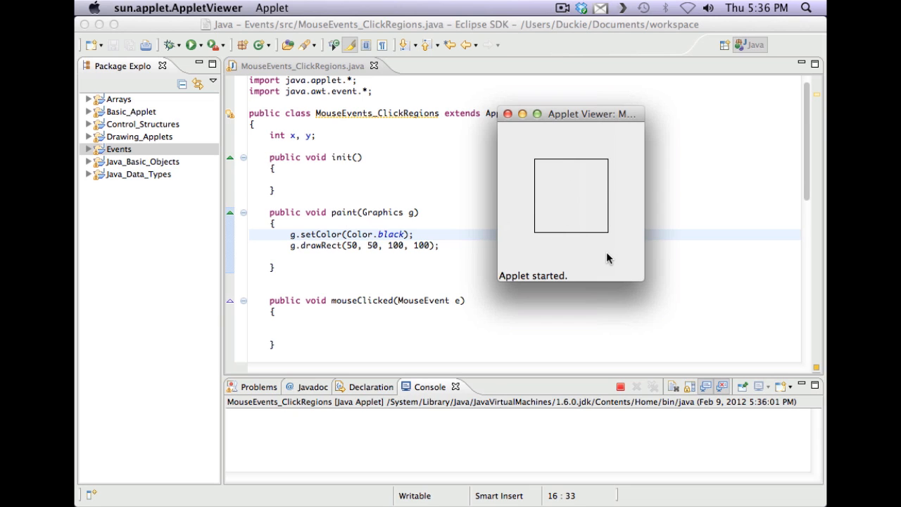
mouse_move(614, 155)
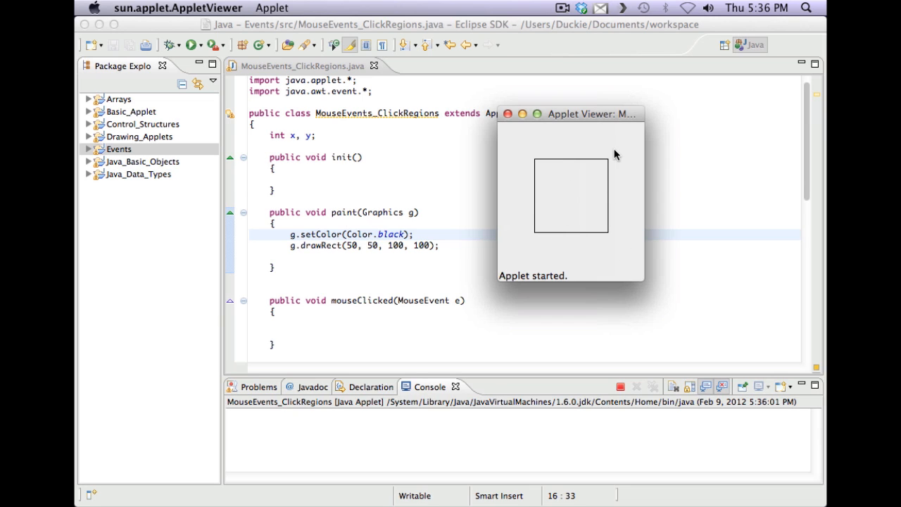
mouse_move(618, 213)
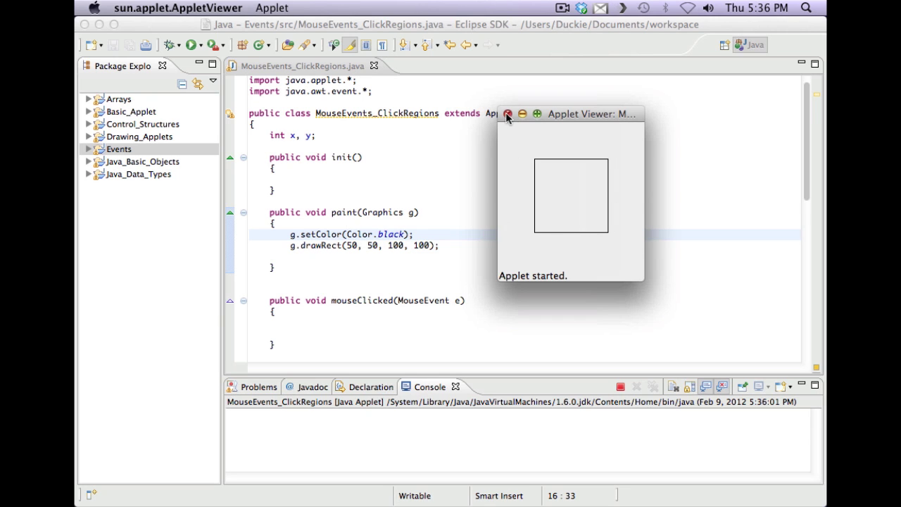
left_click(507, 113)
type("if")
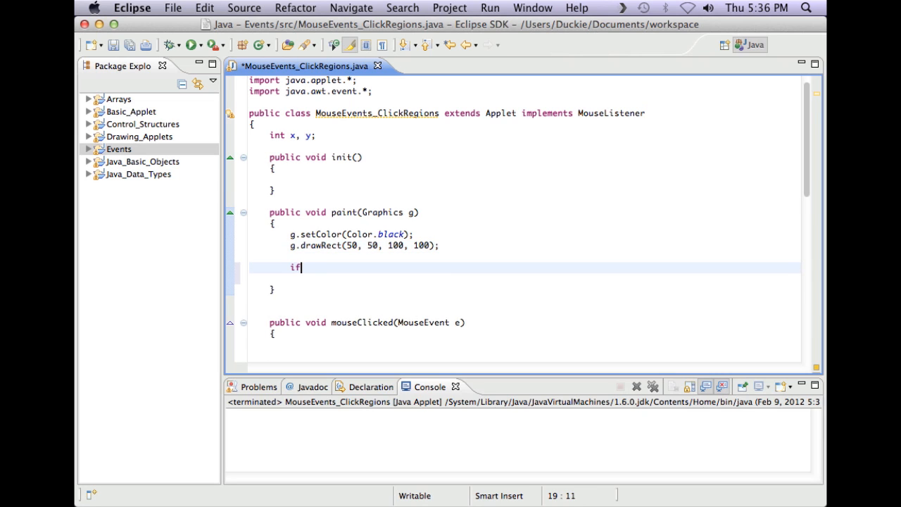
Write the if condition checking x and y lie between 50 and 150.
type("()")
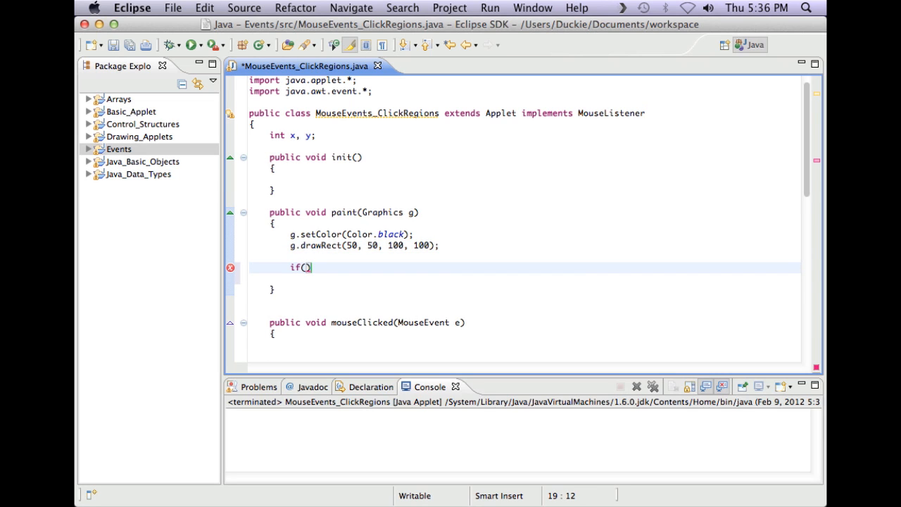
type("x")
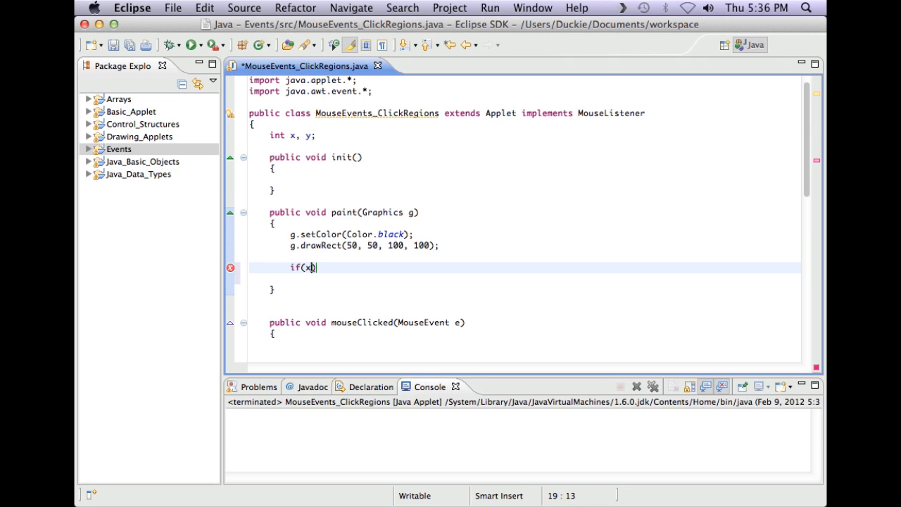
type(">50")
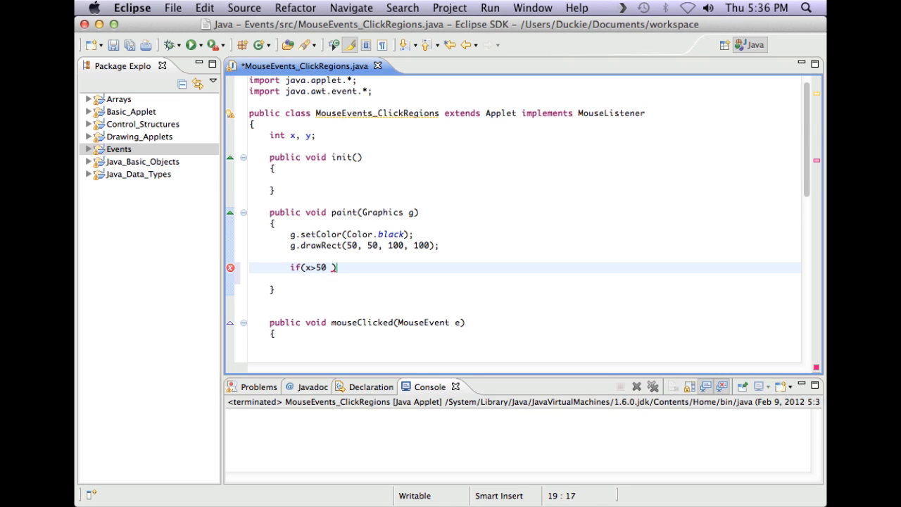
type("&&")
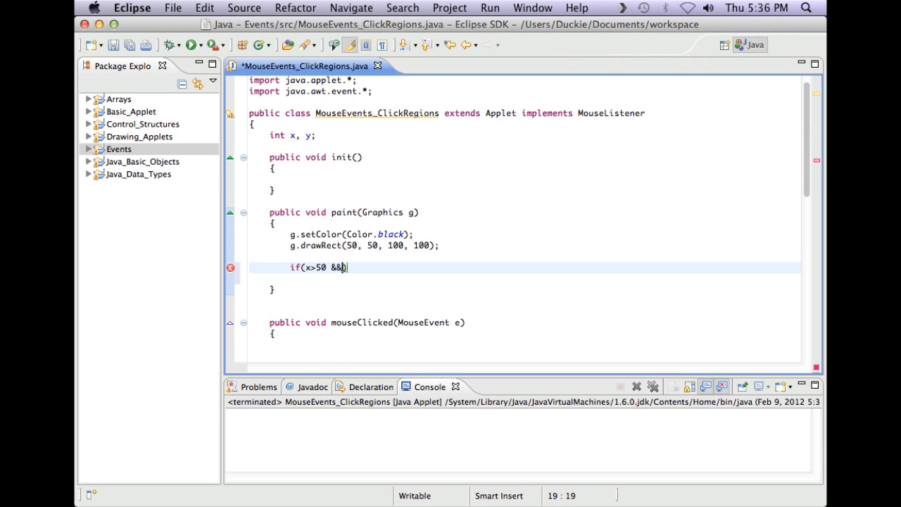
type("x)")
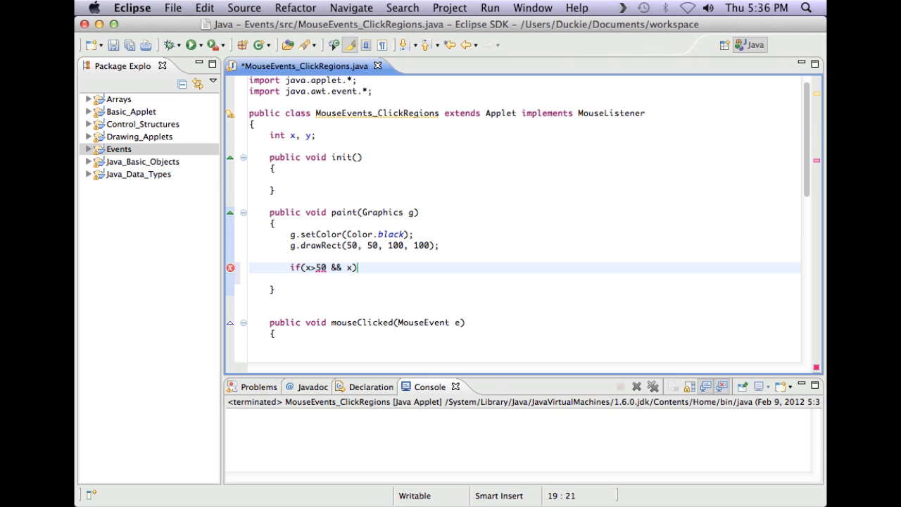
type("<150")
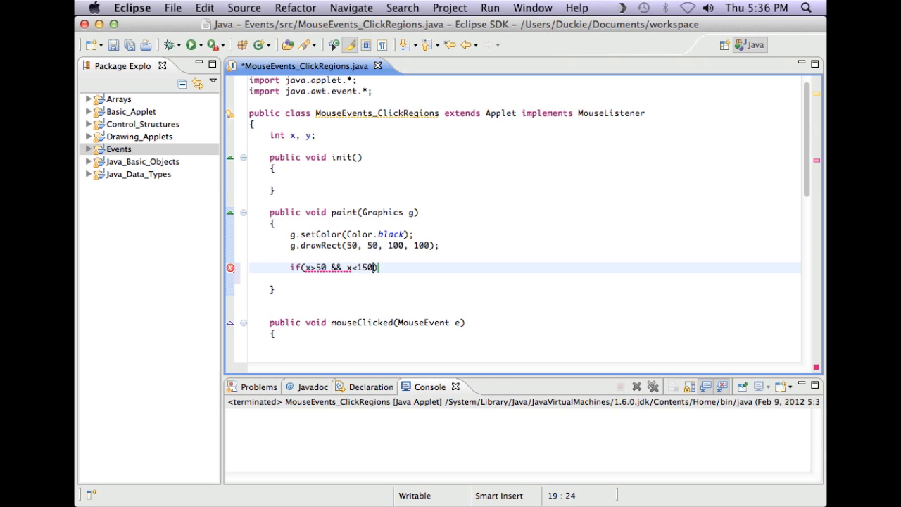
type("&&")
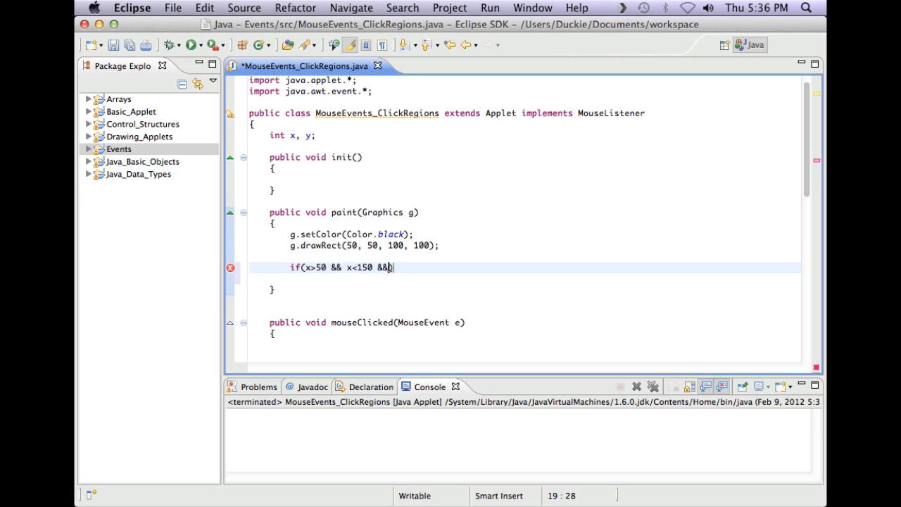
type("y>50 && y")
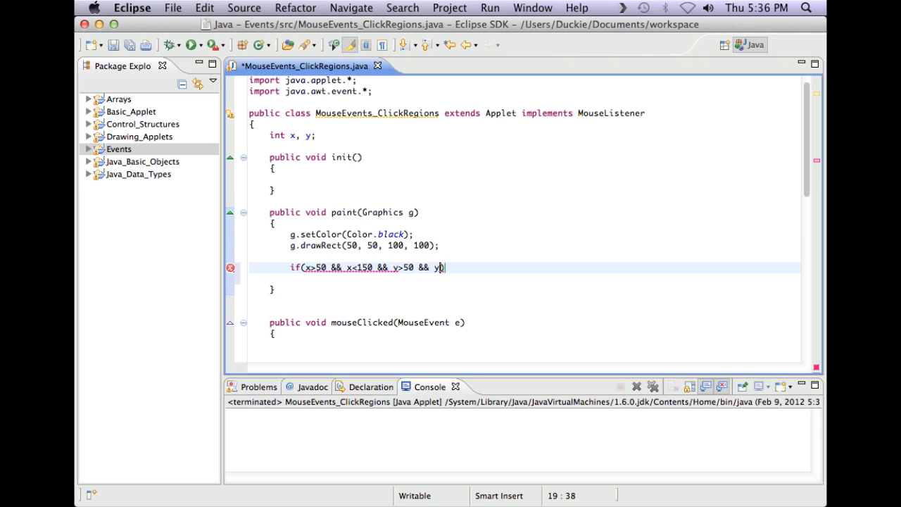
type("<150)")
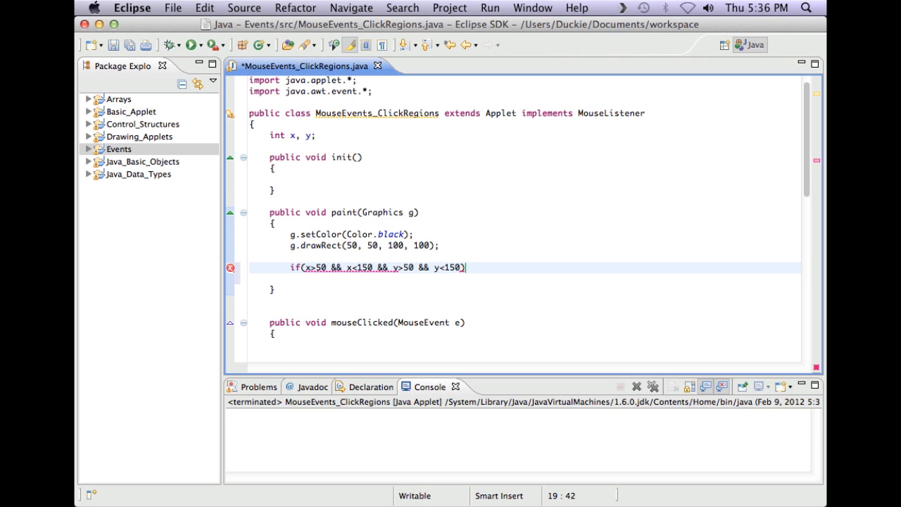
key("Return")
type("{")
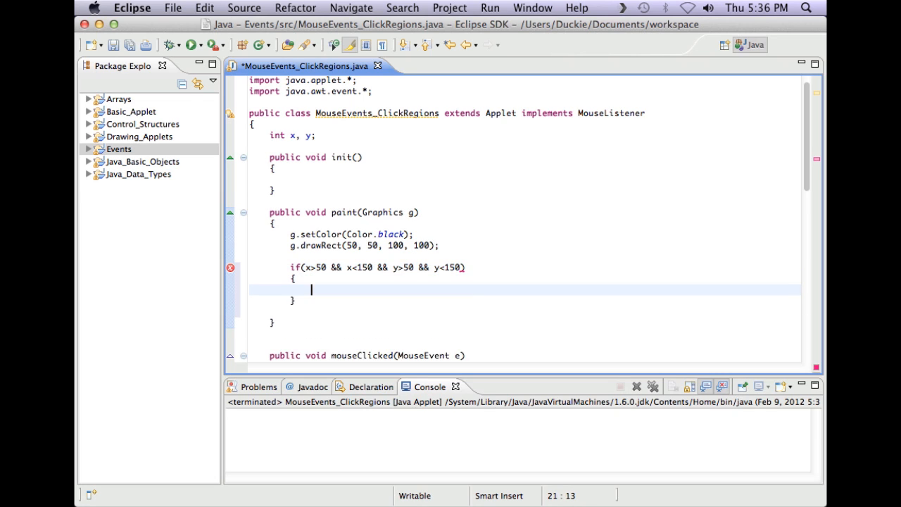
Inside the if block, set the colour to green and fill the square.
type("g.setColor(Color")
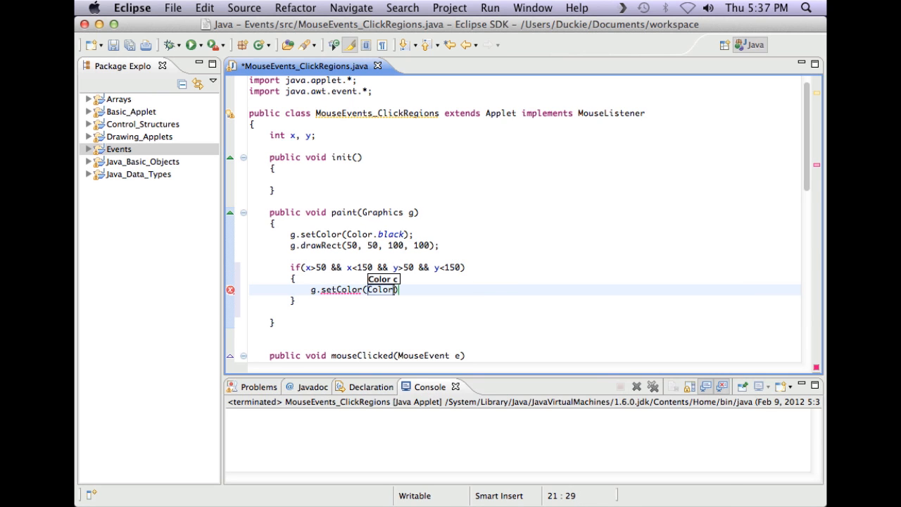
type("green")
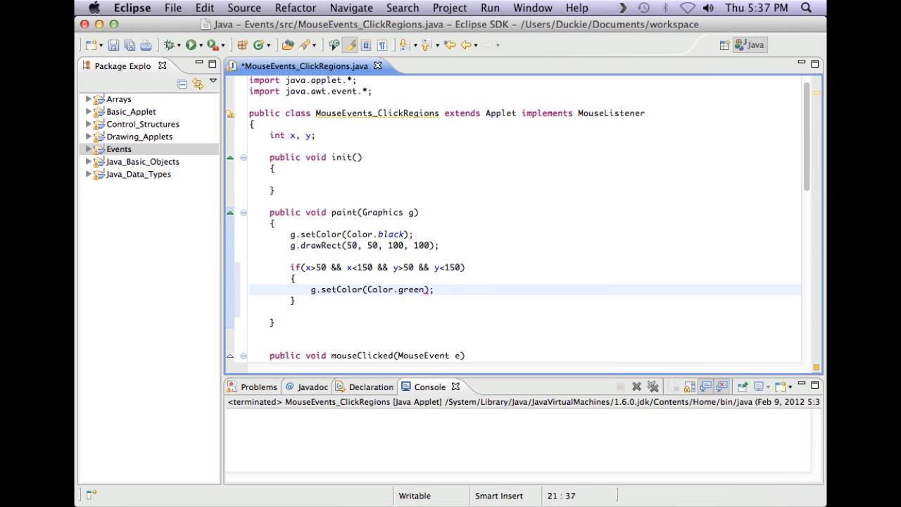
key("Return")
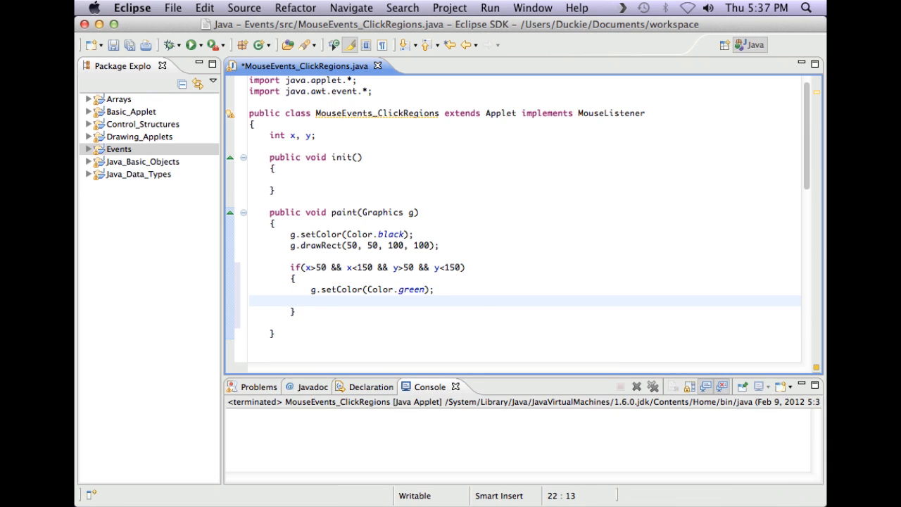
type("g.fillOv")
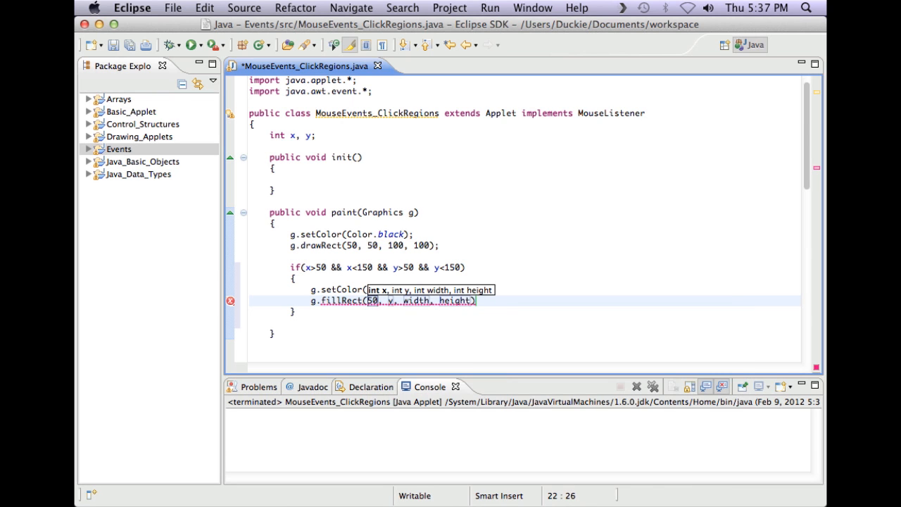
type("50,100")
left_click(524, 311)
type(" else")
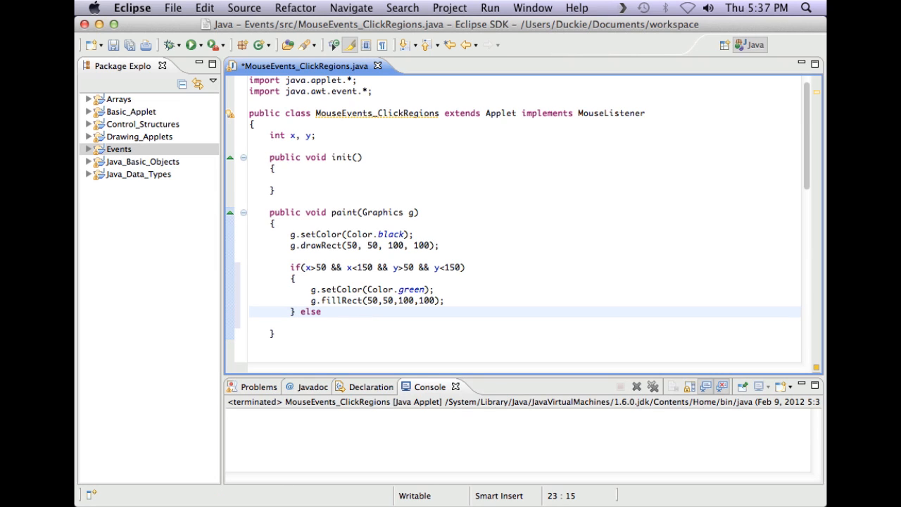
Copy the green colour and fill lines into the else block, changing green to red.
type("{")
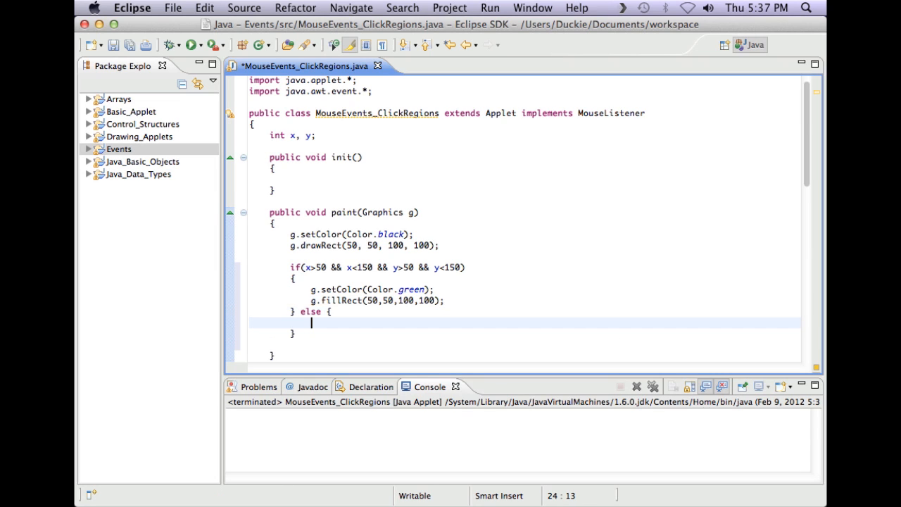
left_click_drag(311, 322, 312, 289)
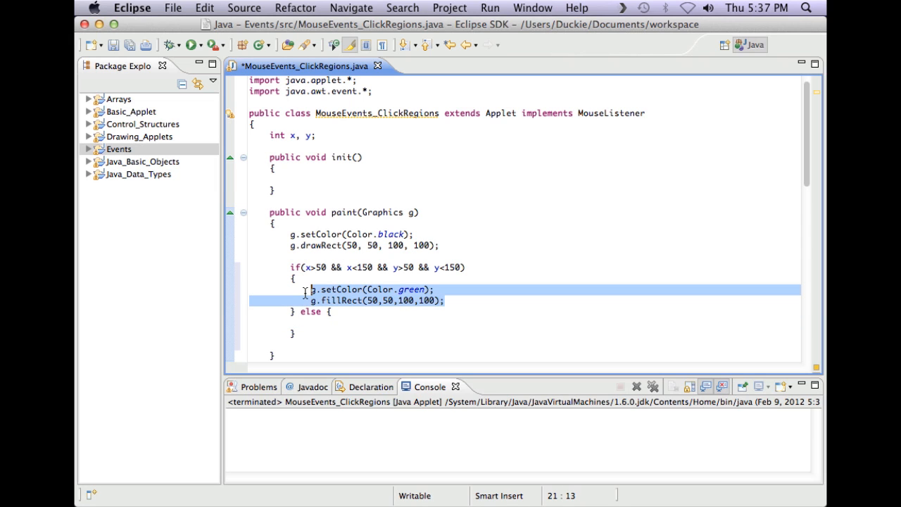
left_click(315, 322)
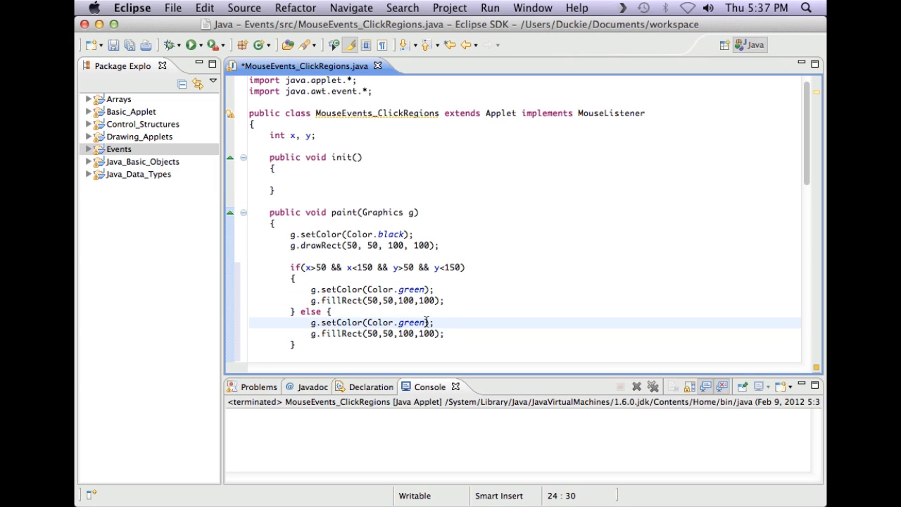
type("red")
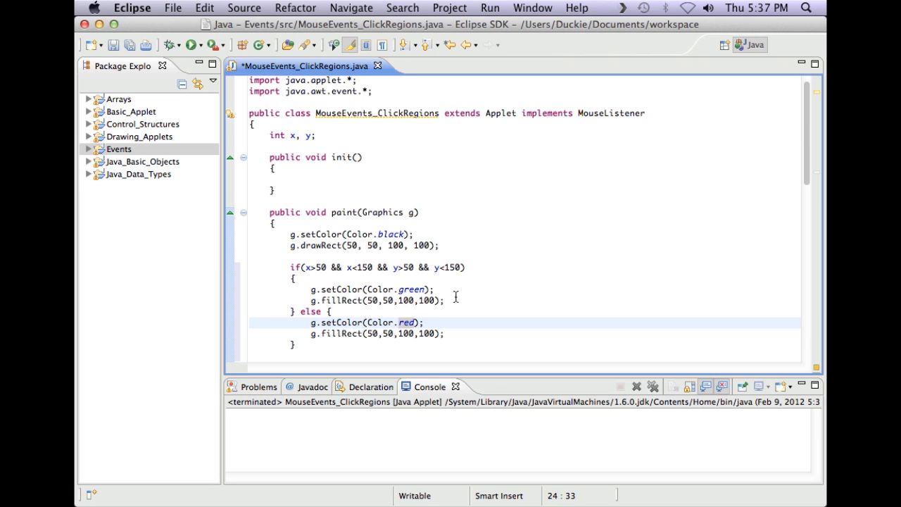
mouse_move(449, 327)
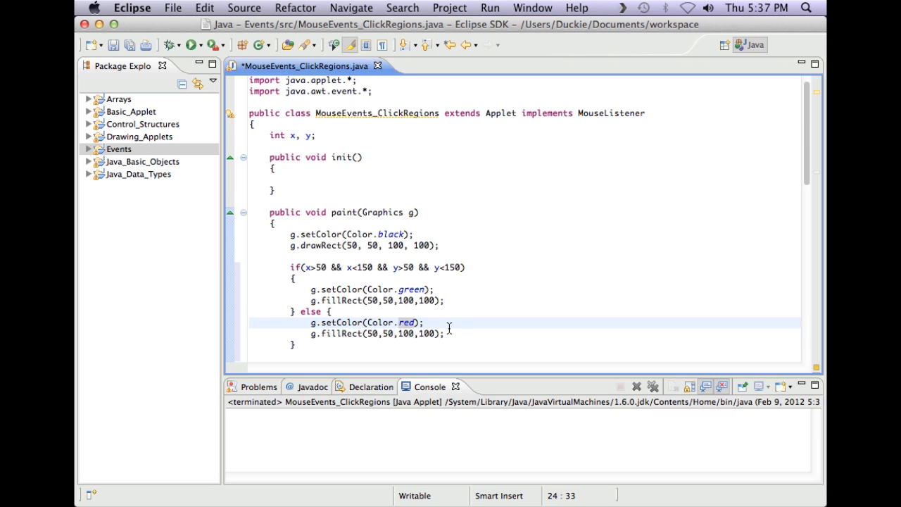
mouse_move(452, 326)
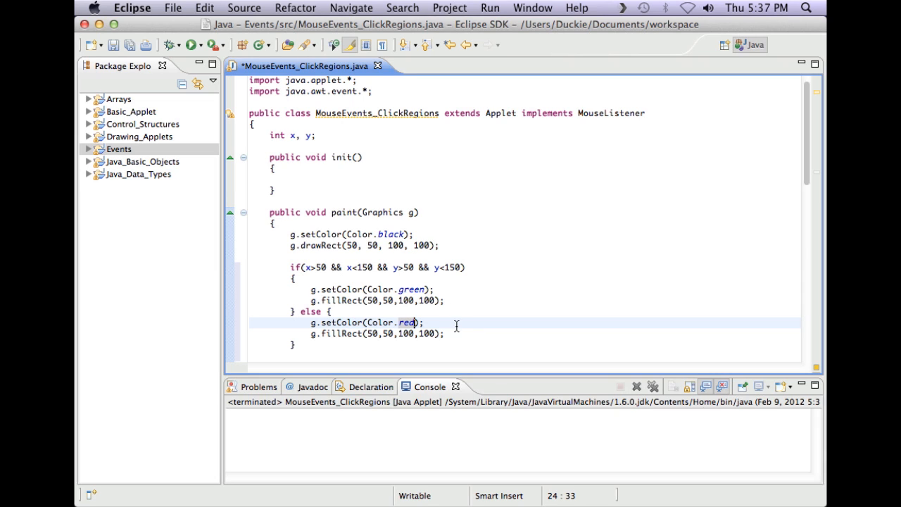
mouse_move(401, 215)
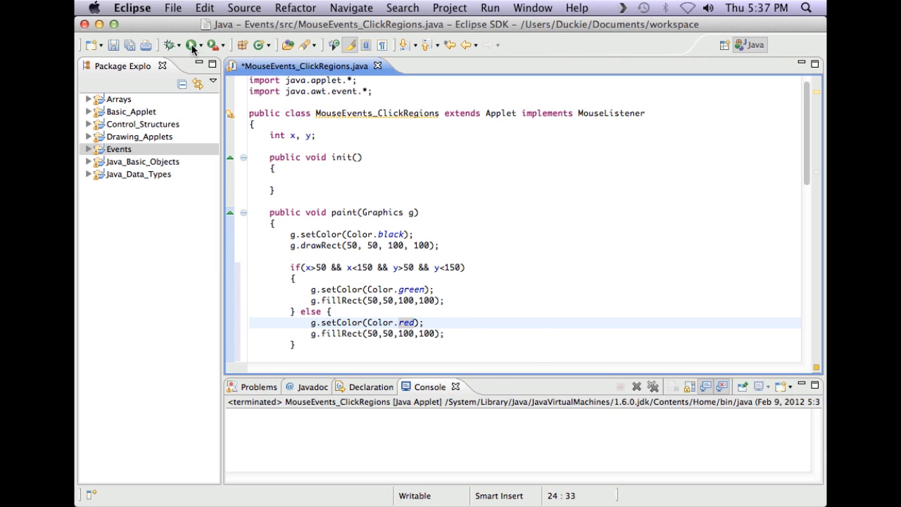
Launch the applet and click its square, which stays red.
left_click(169, 45)
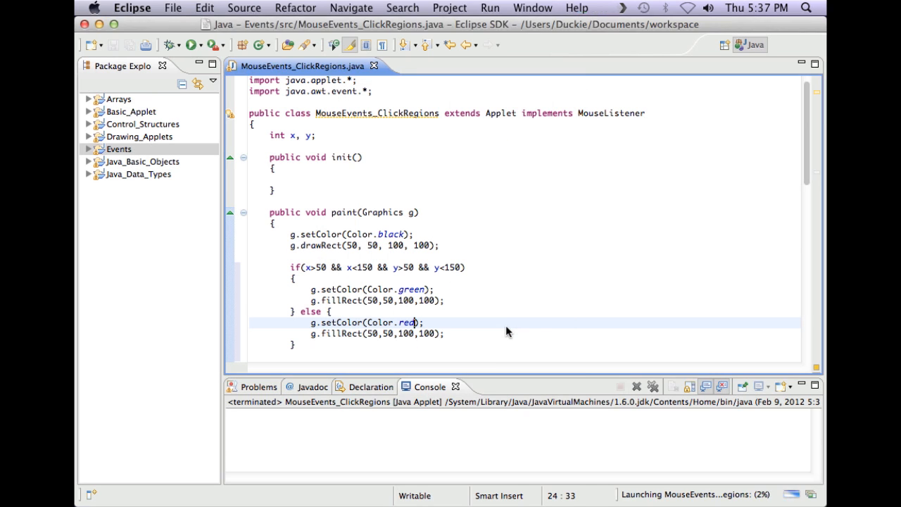
left_click(171, 45)
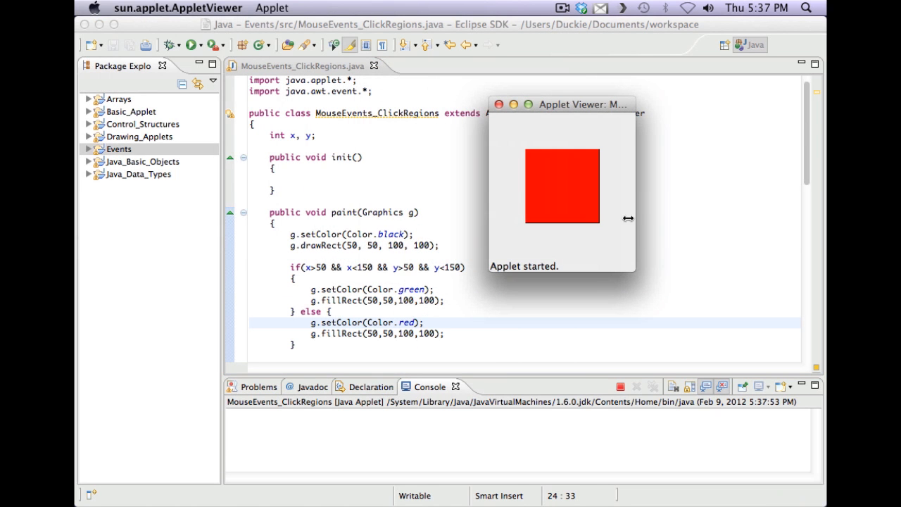
mouse_move(564, 179)
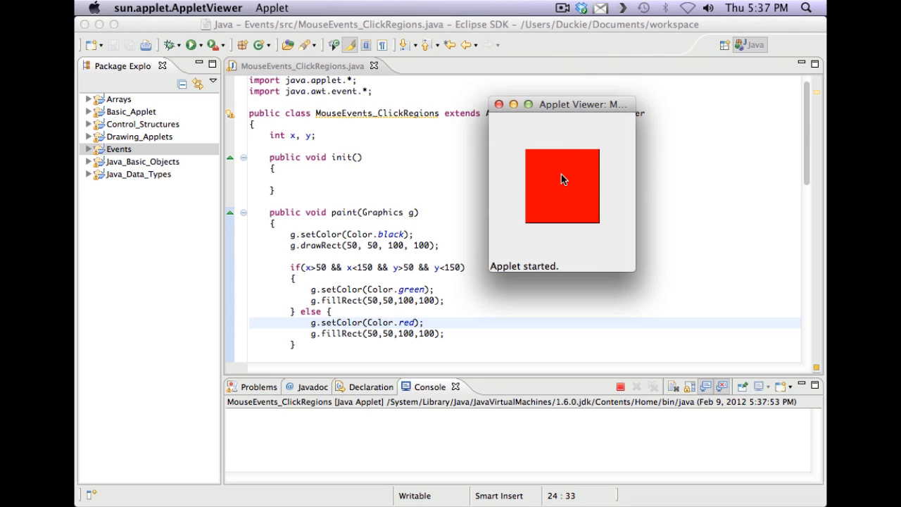
mouse_move(558, 199)
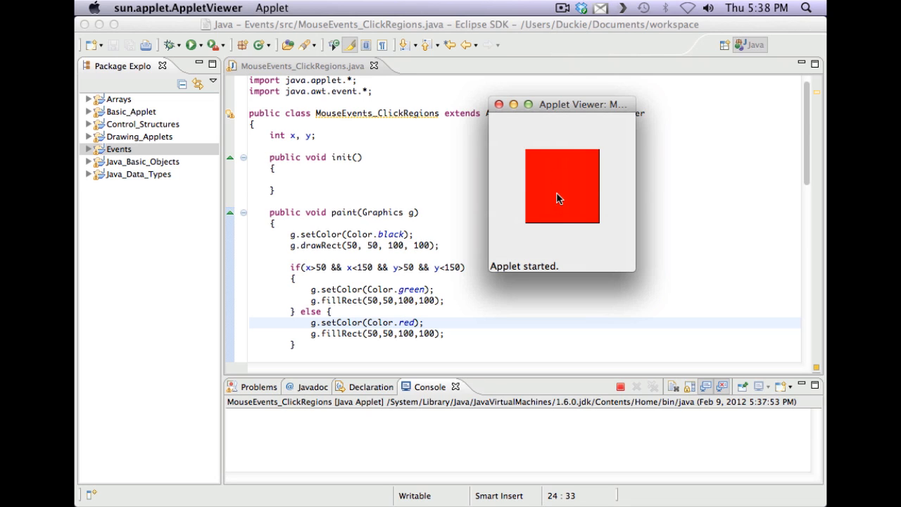
mouse_move(613, 216)
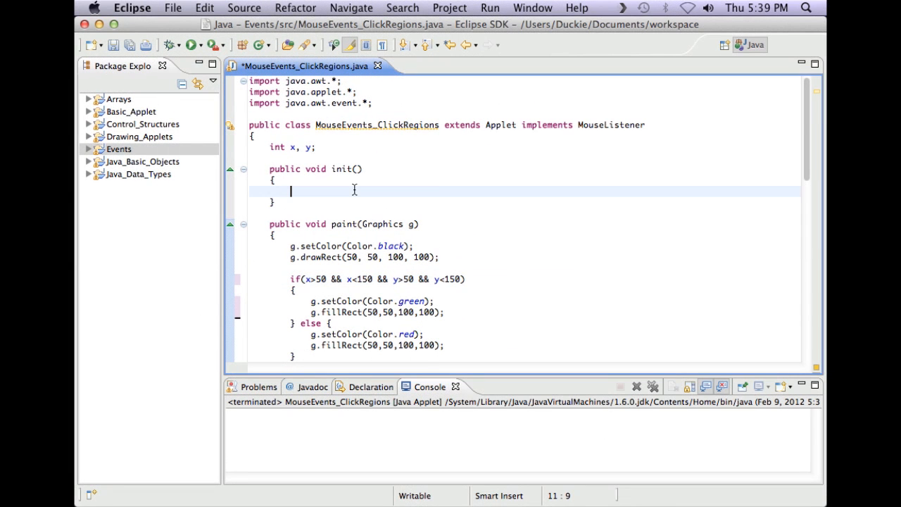
Add the call addMouseListener(this); inside init().
type("addMouse")
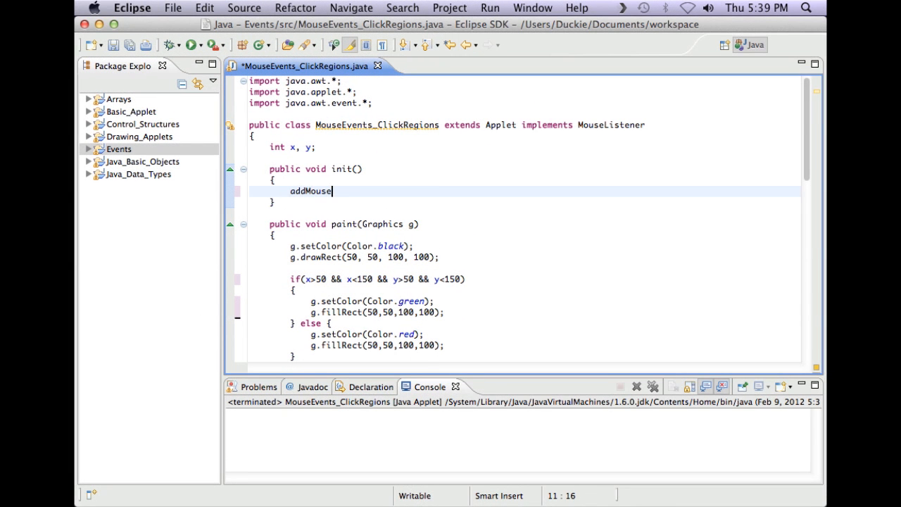
type("Listener")
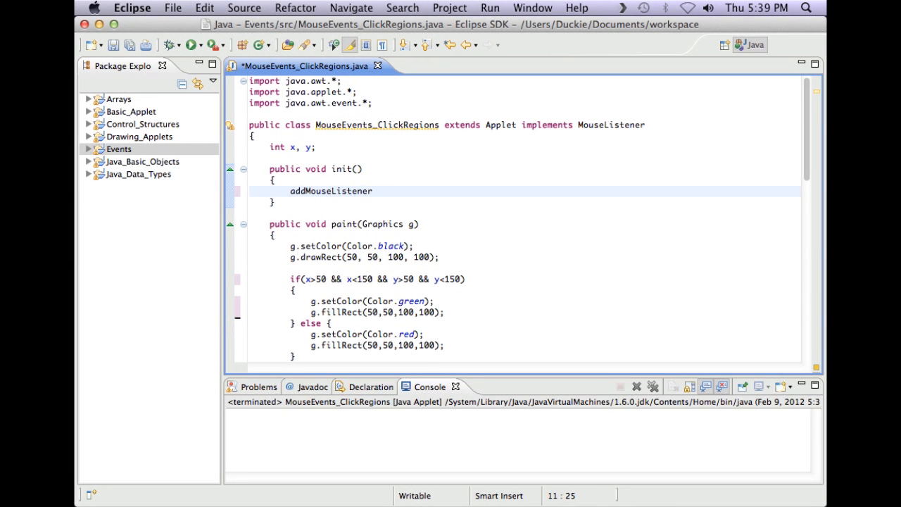
type("(this)")
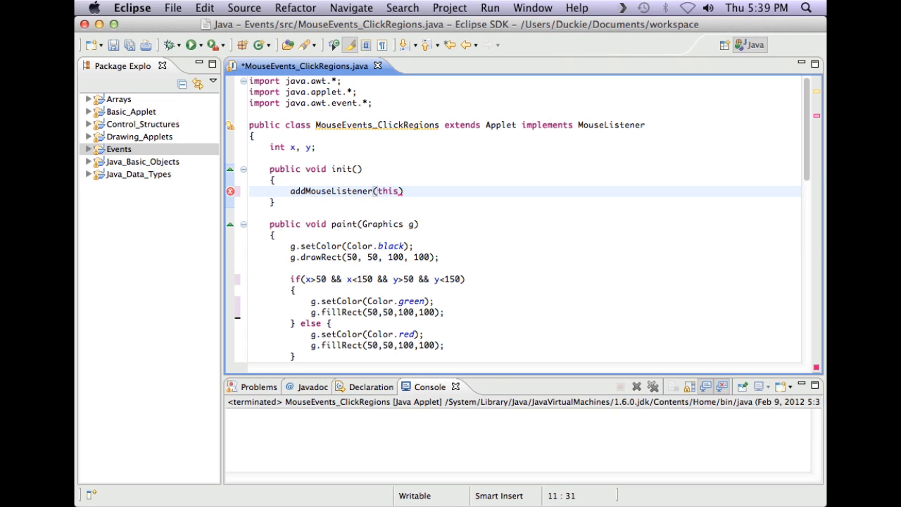
type(";")
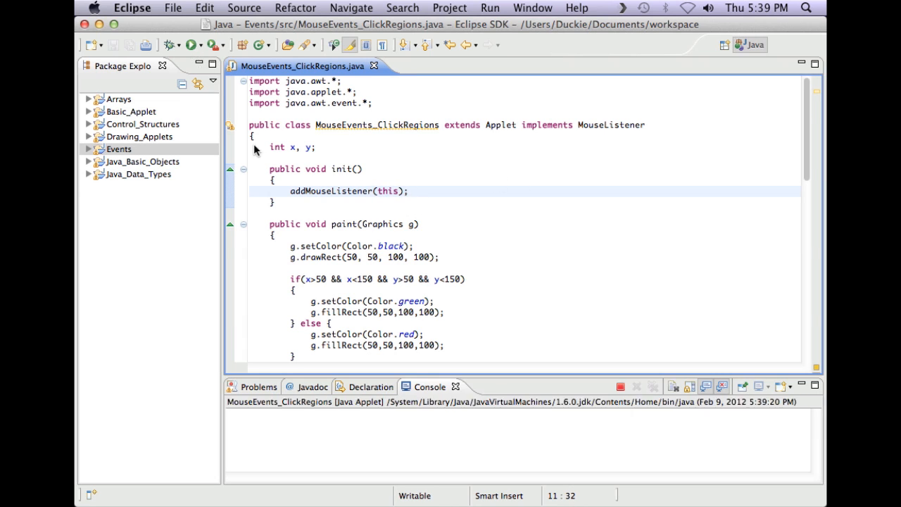
Click inside and outside the square four times each, watching it alternate green and red.
left_click(172, 44)
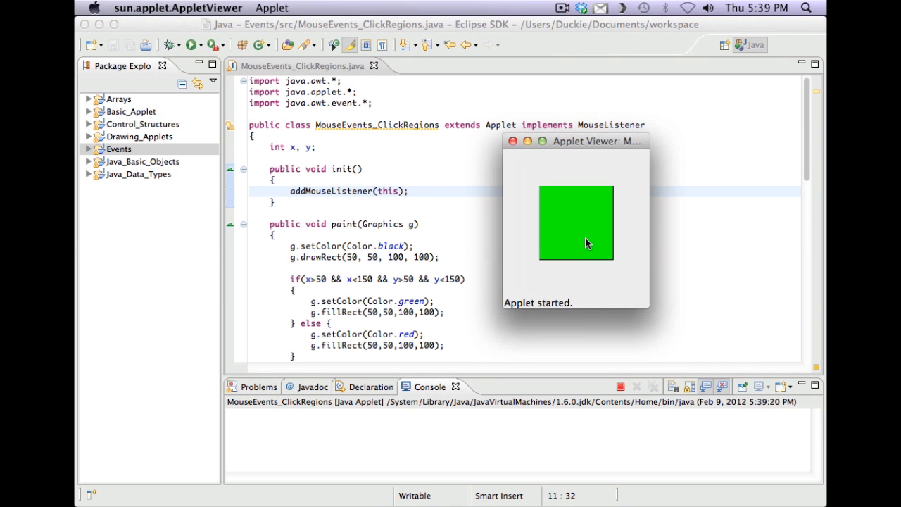
left_click(537, 204)
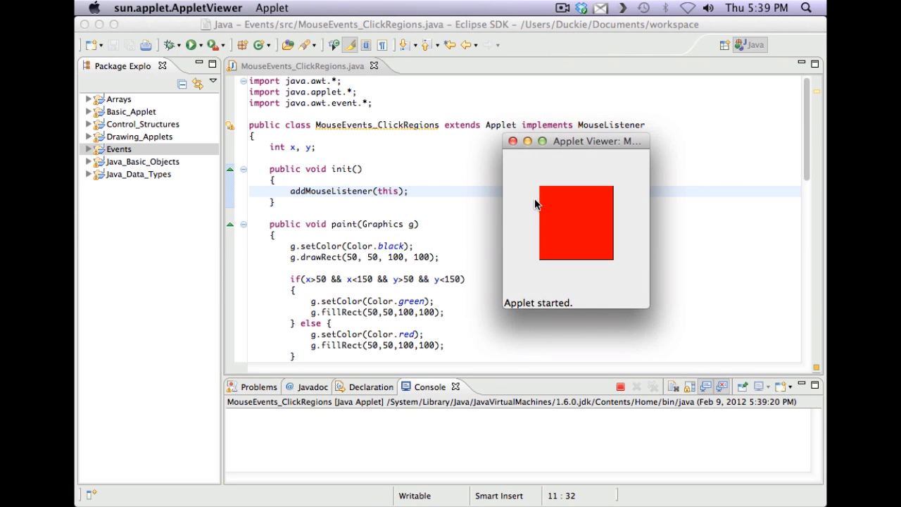
left_click(569, 197)
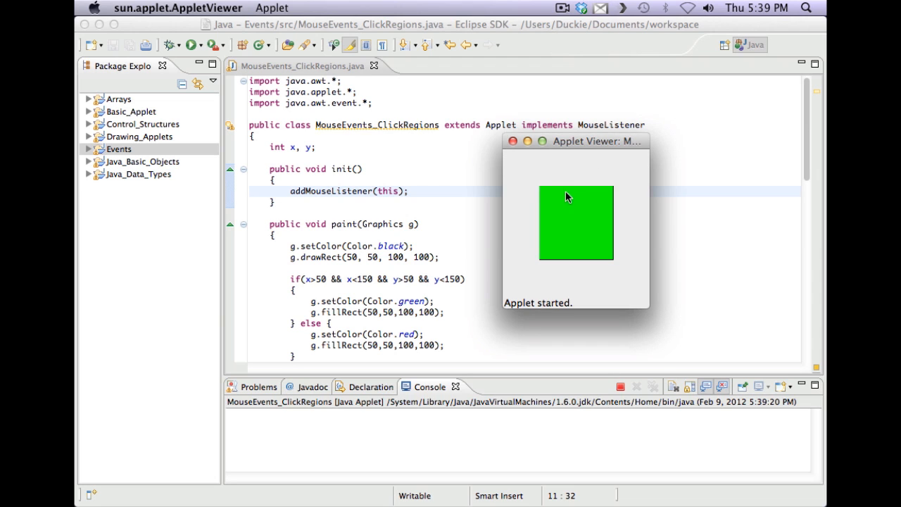
mouse_move(544, 192)
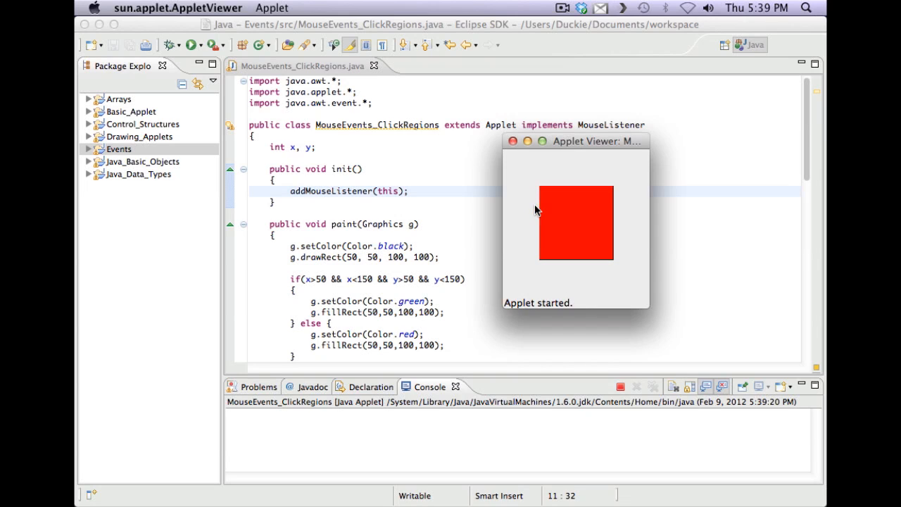
left_click(545, 224)
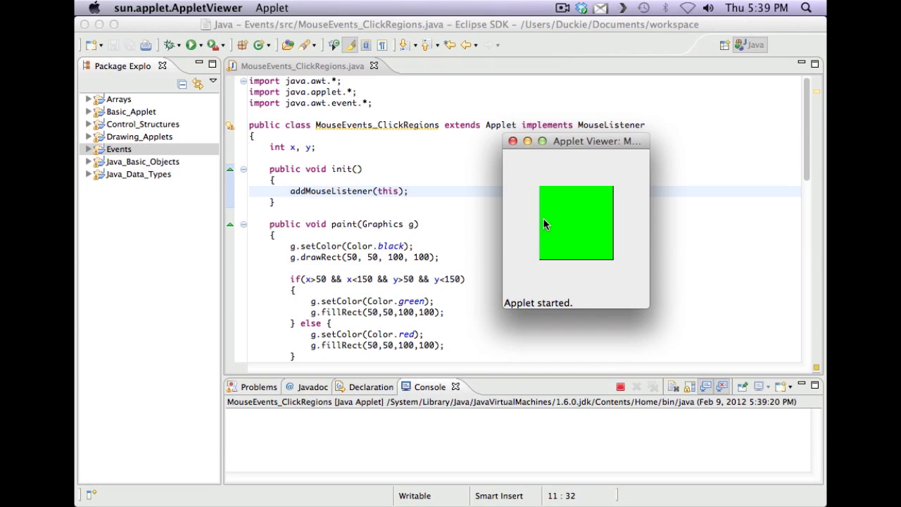
left_click(623, 273)
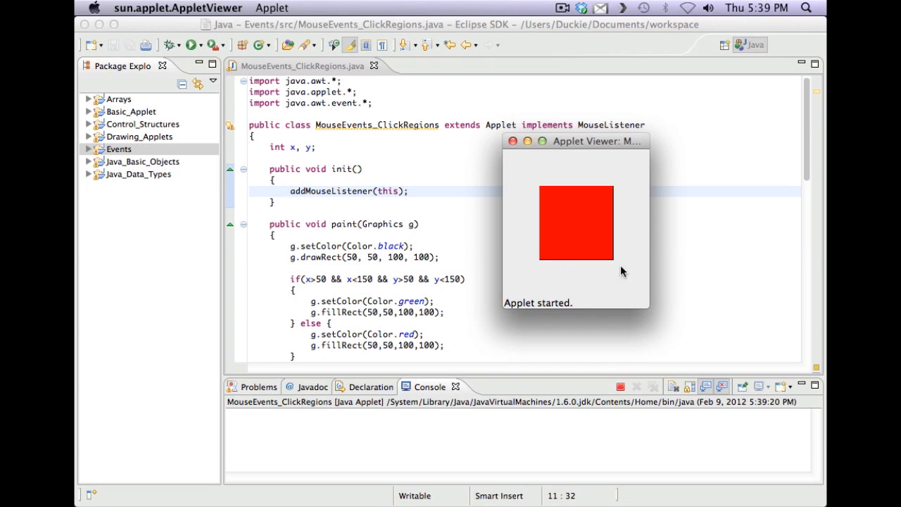
mouse_move(581, 232)
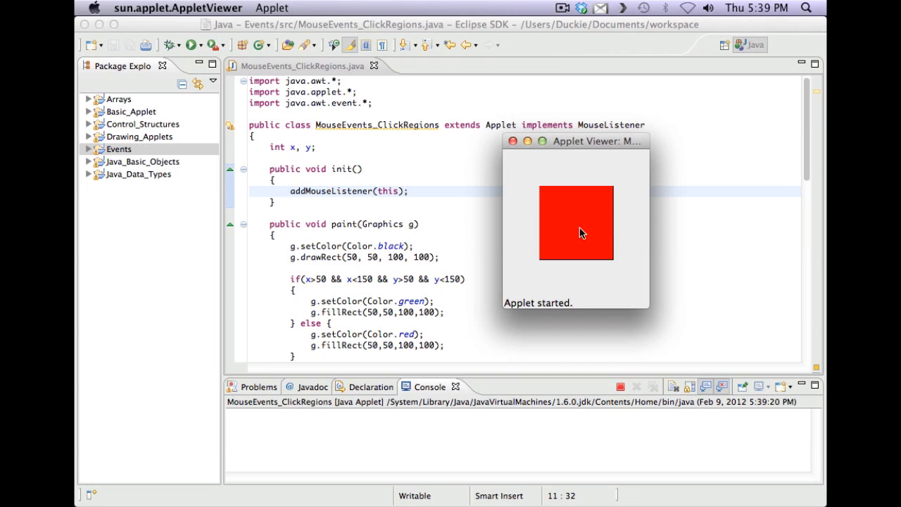
left_click(576, 223)
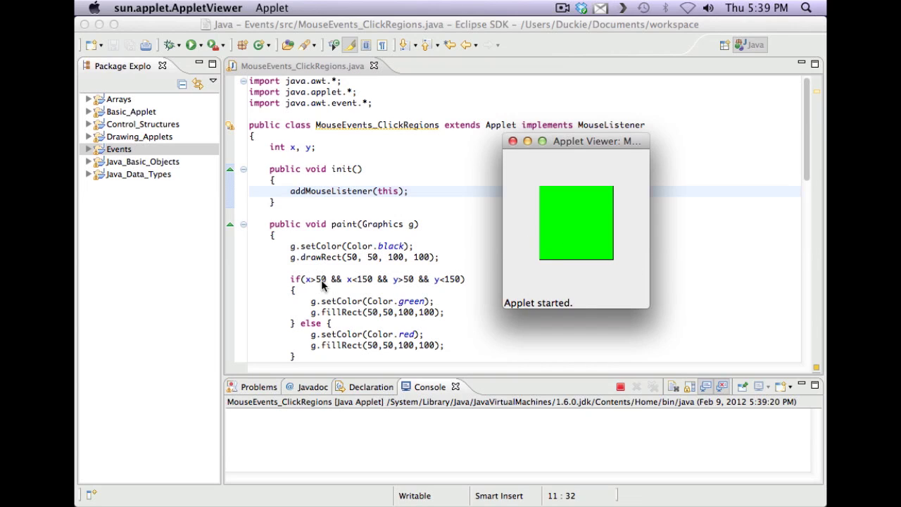
mouse_move(440, 286)
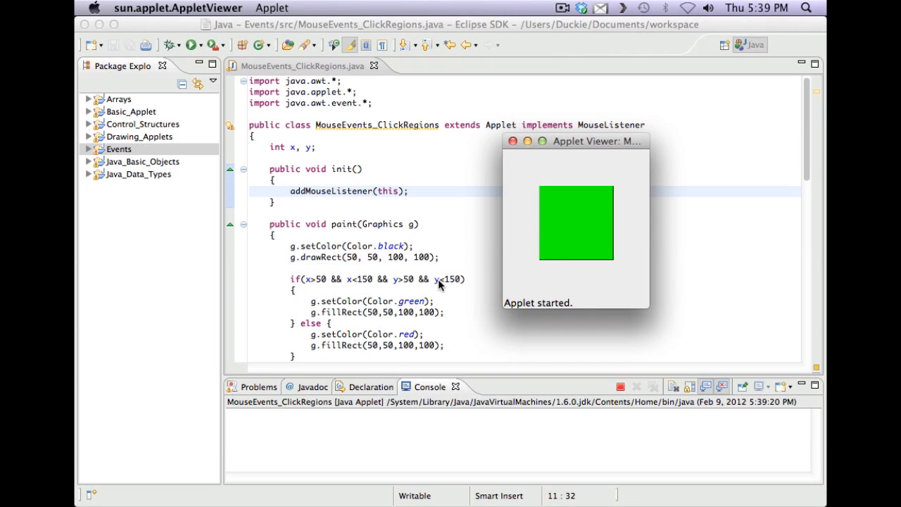
left_click(576, 212)
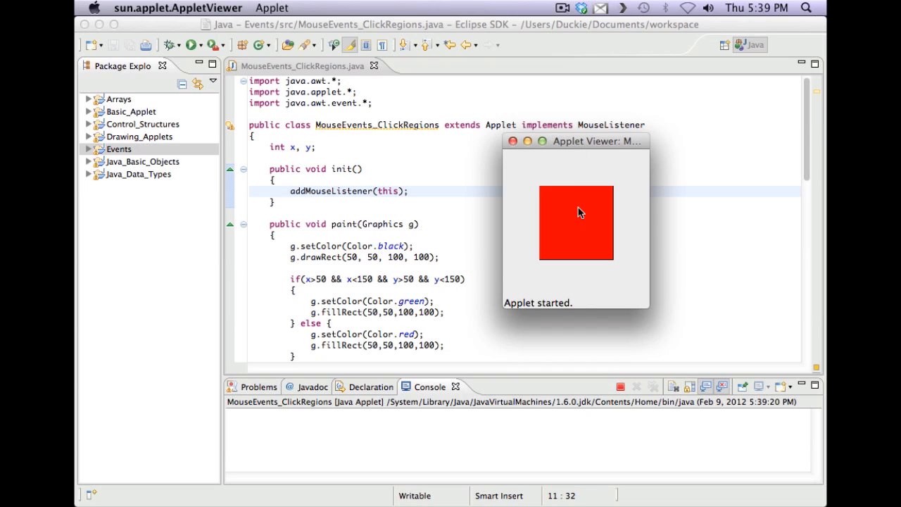
left_click(563, 197)
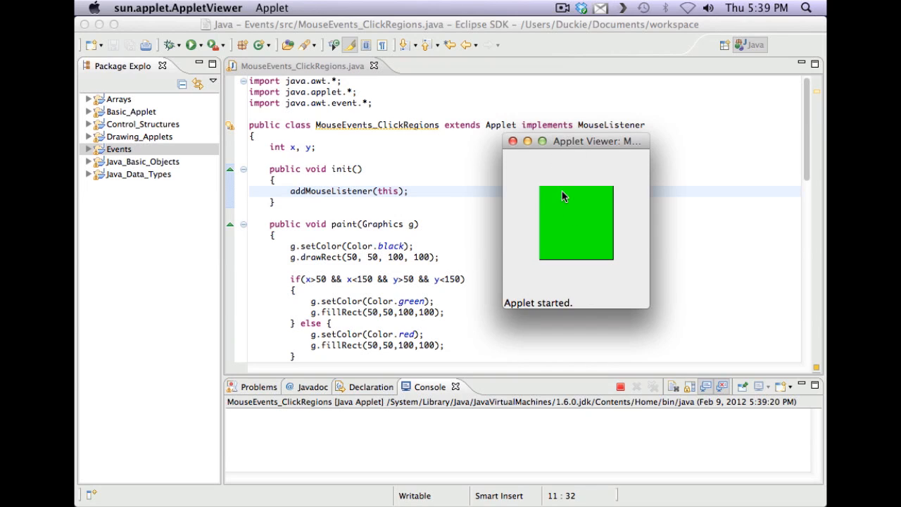
mouse_move(544, 191)
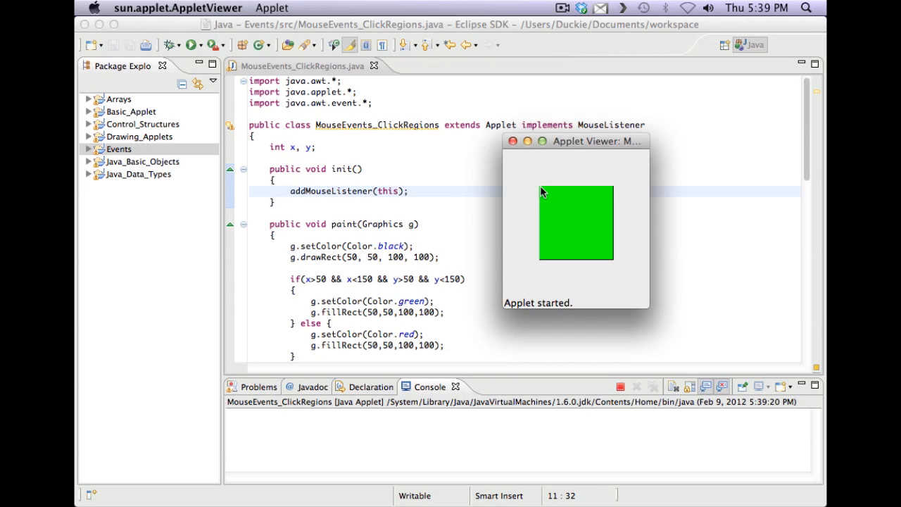
mouse_move(572, 212)
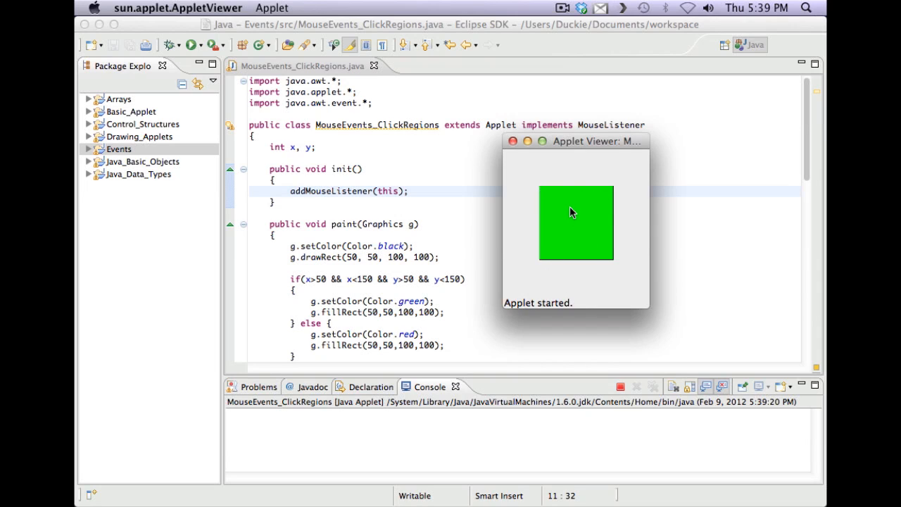
mouse_move(577, 210)
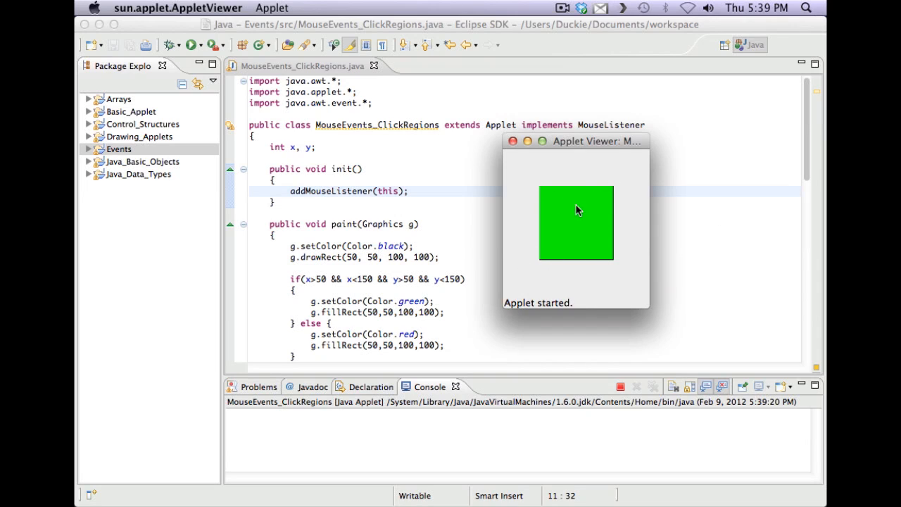
mouse_move(592, 214)
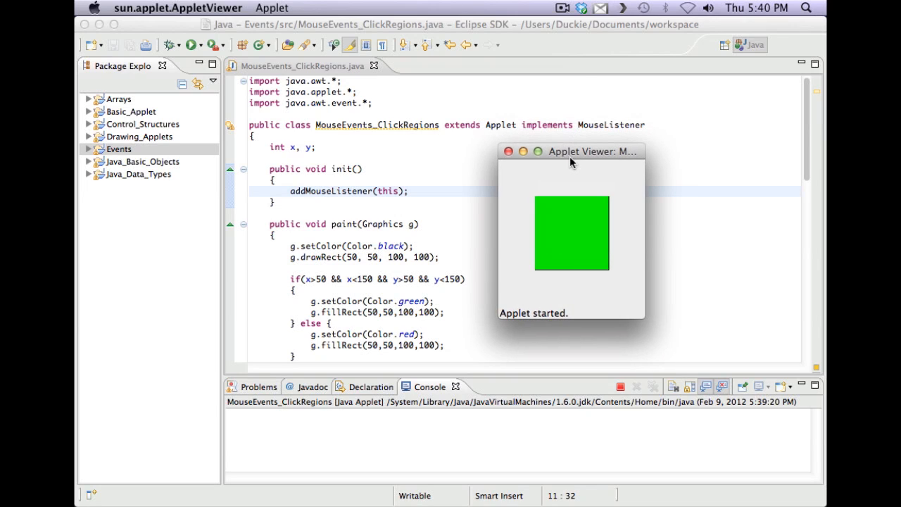
mouse_move(491, 221)
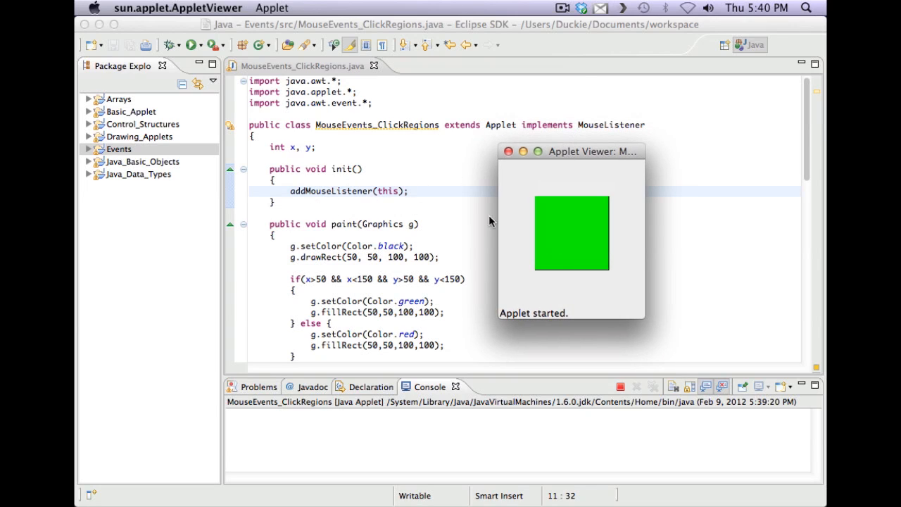
scroll("down", 3)
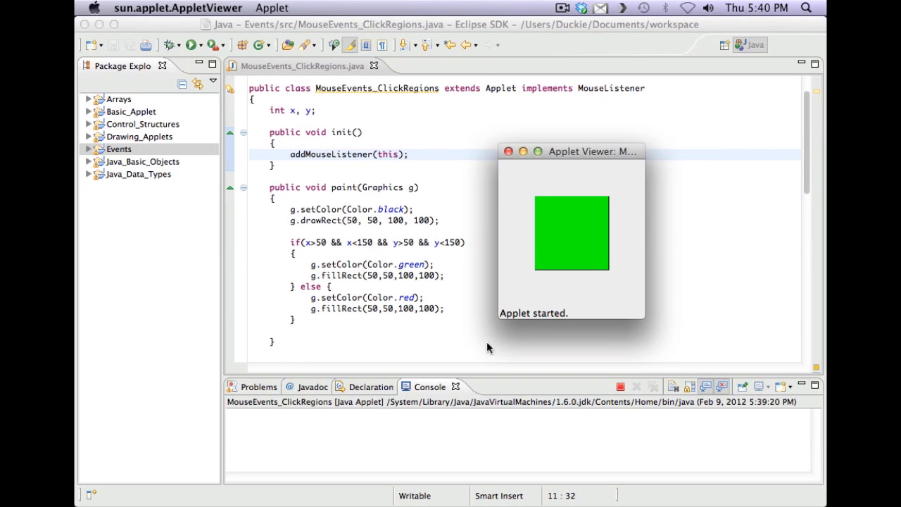
mouse_move(296, 262)
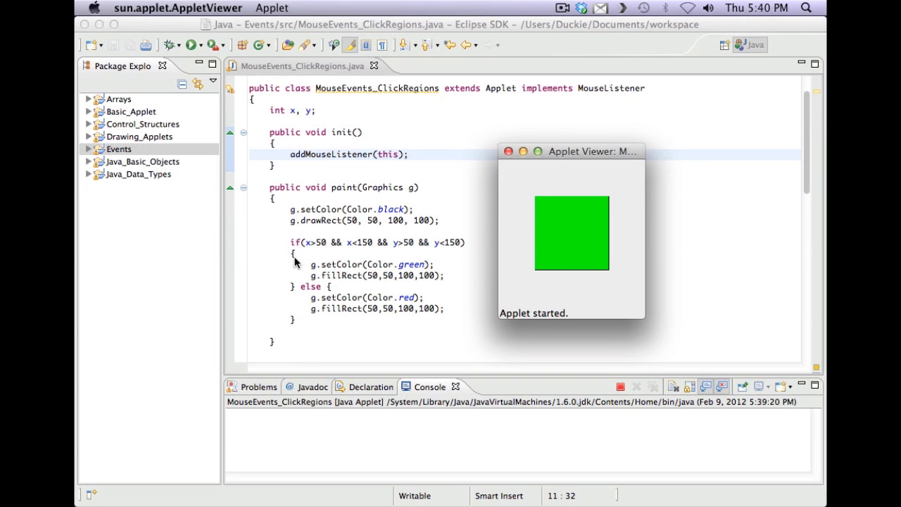
mouse_move(459, 146)
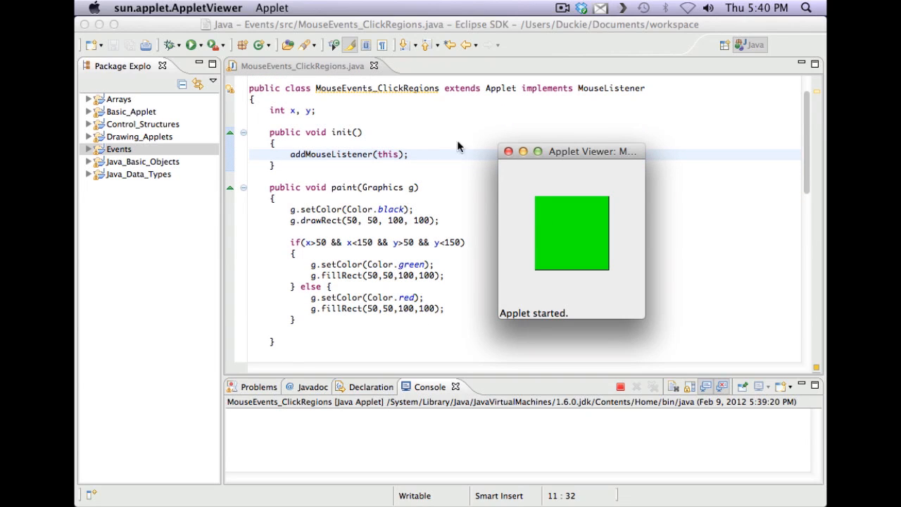